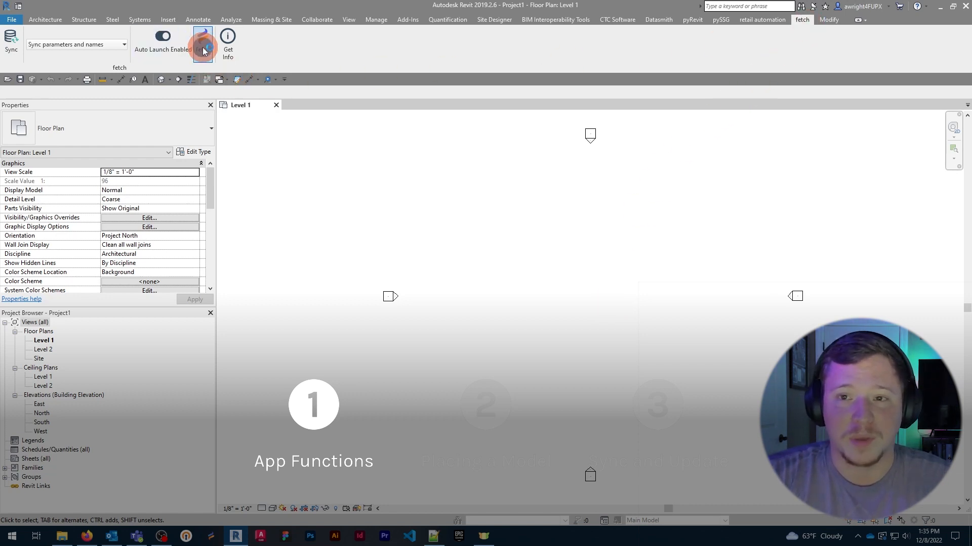
Step: Launch Fetch from the ribbon and browse its home feed of new families and model groups
click(201, 38)
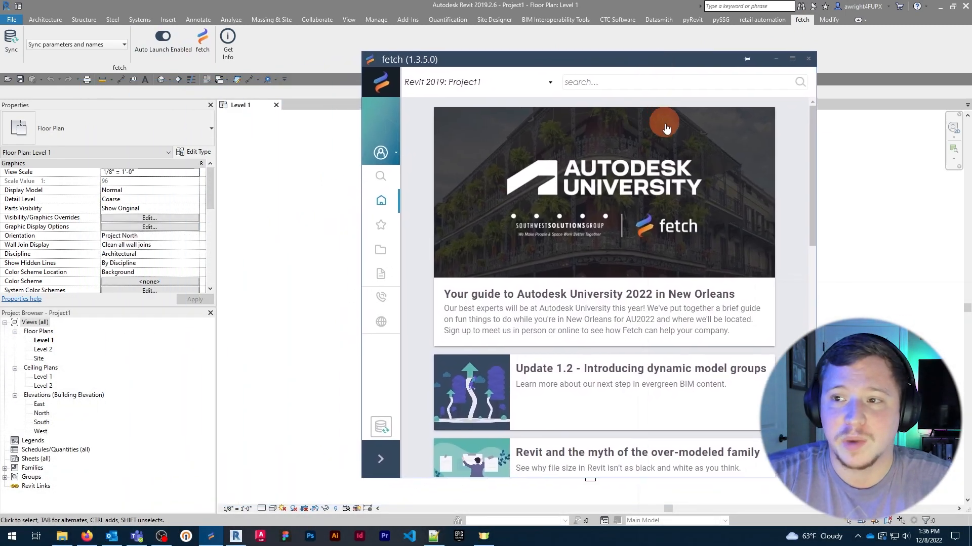
scroll(down, 3)
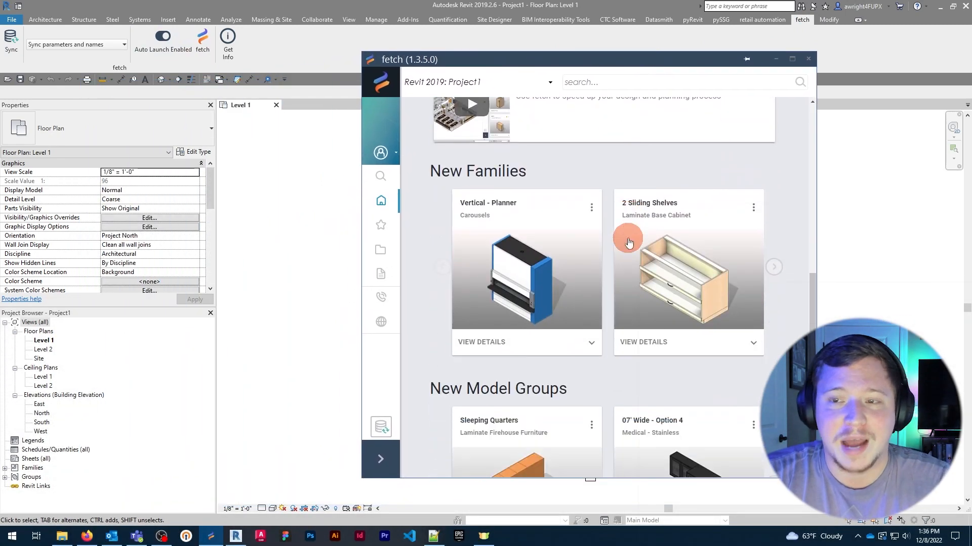
scroll(down, 3)
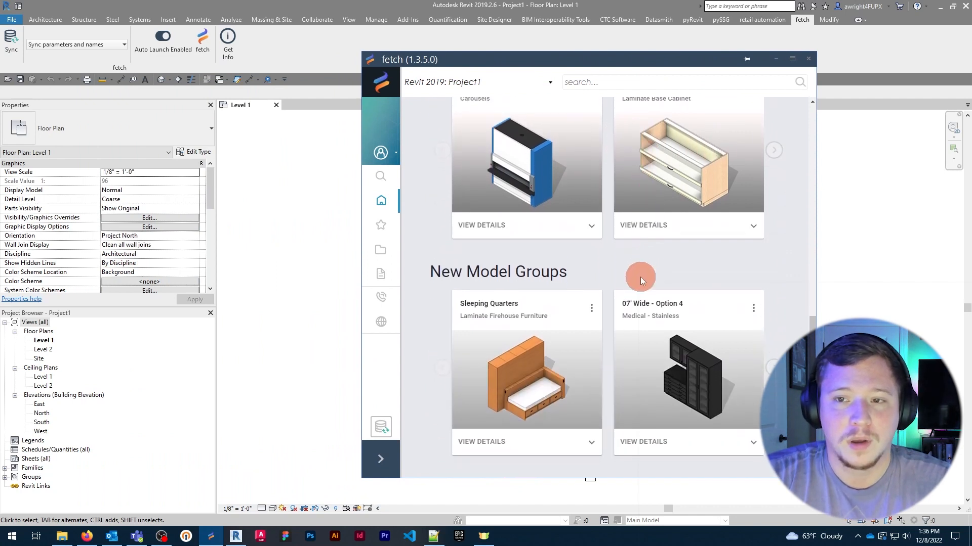
scroll(down, 3)
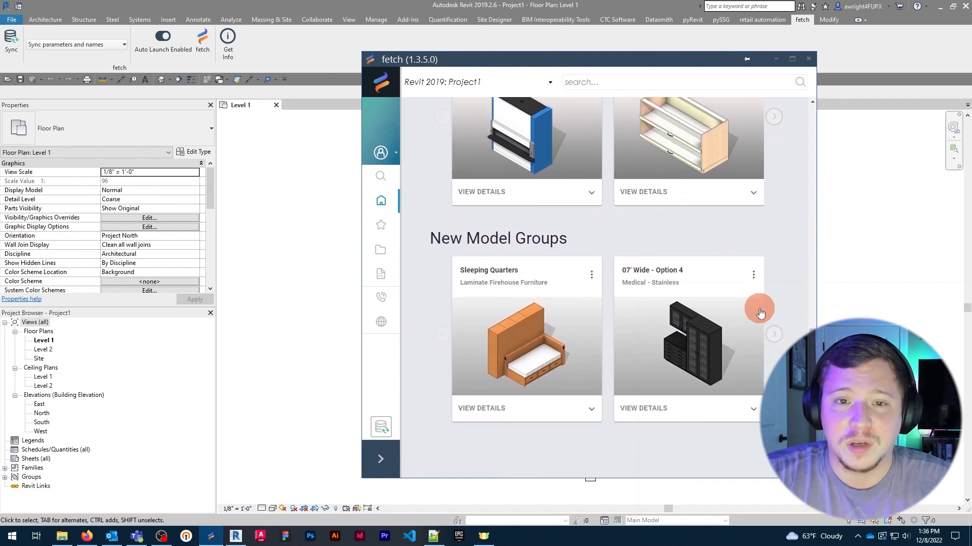
mouse_move(694, 81)
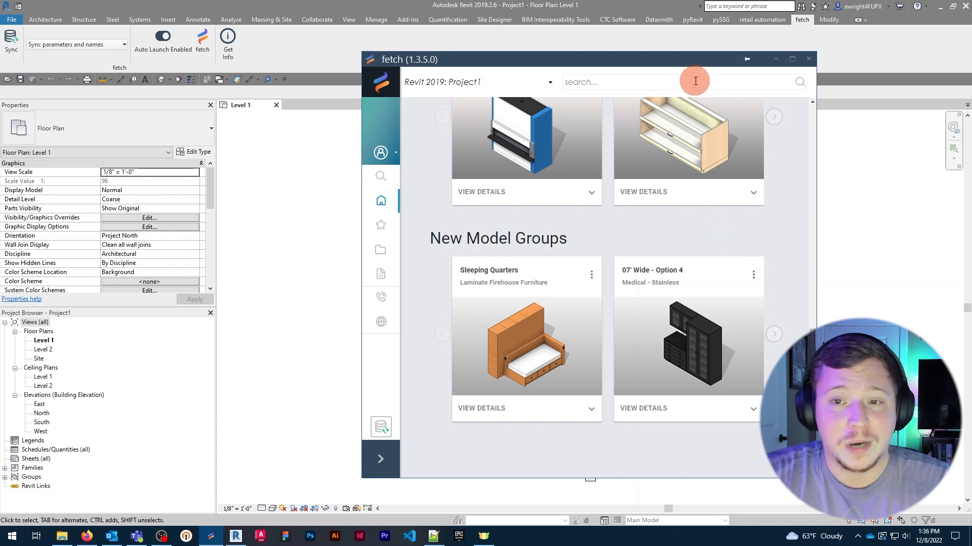
mouse_move(580, 103)
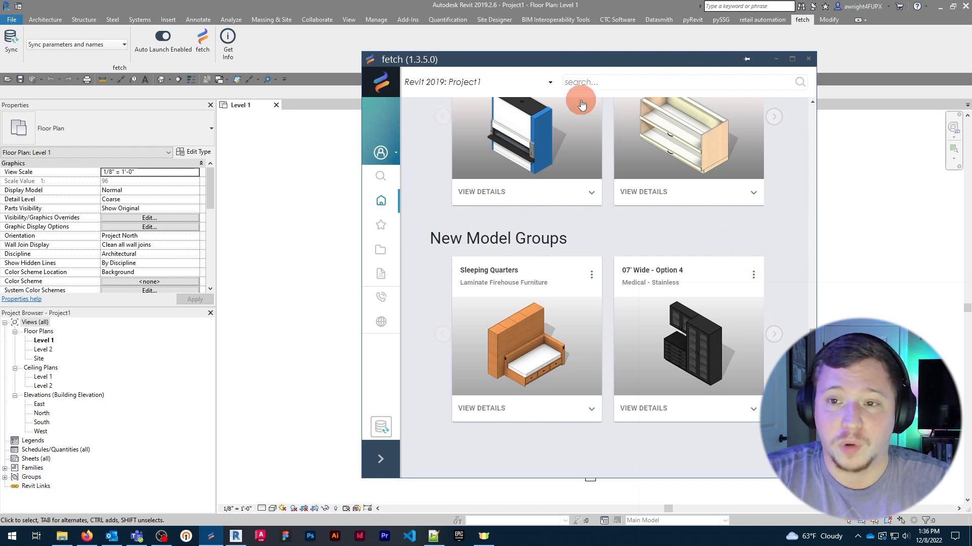
Step: Browse Fetch categories to the Industrial market, listing popular industrial models like Pallet Rack
click(381, 251)
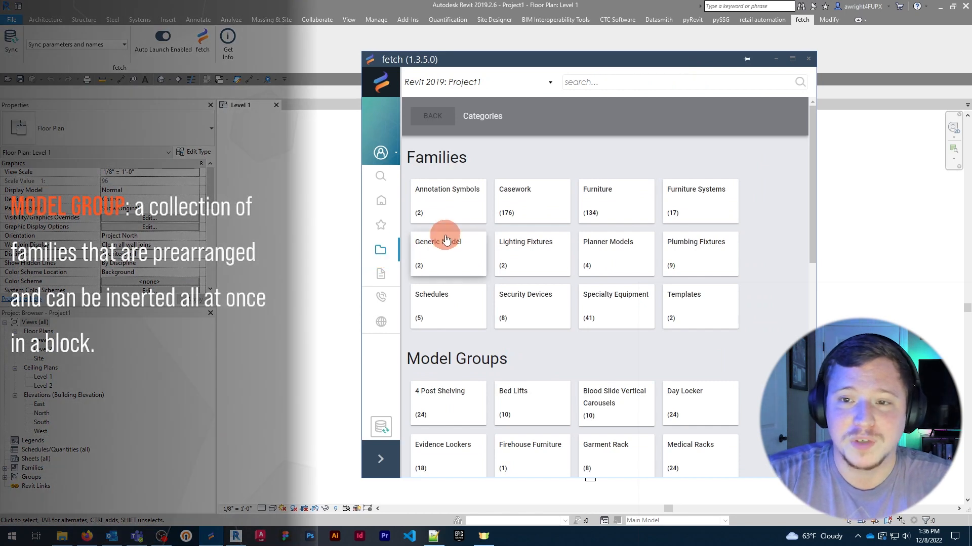
mouse_move(580, 377)
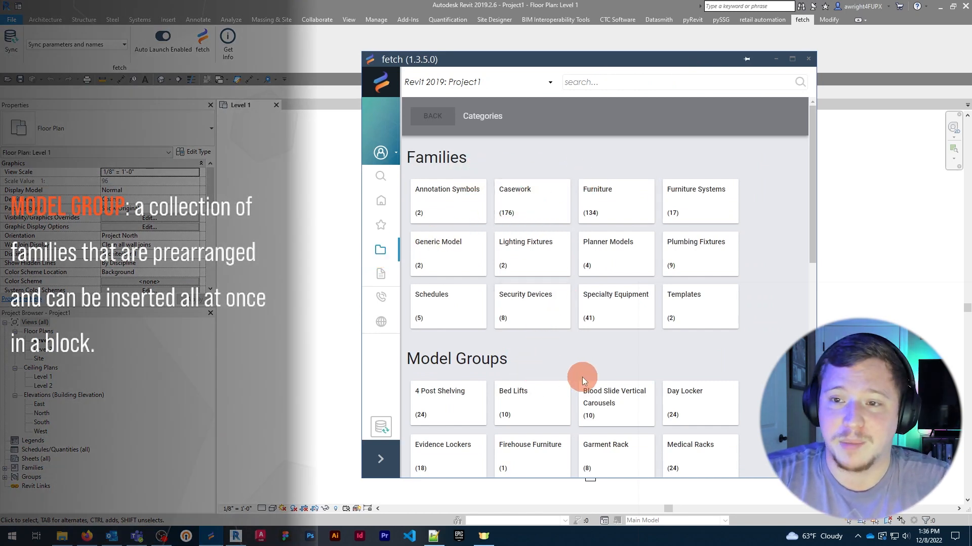
scroll(down, 3)
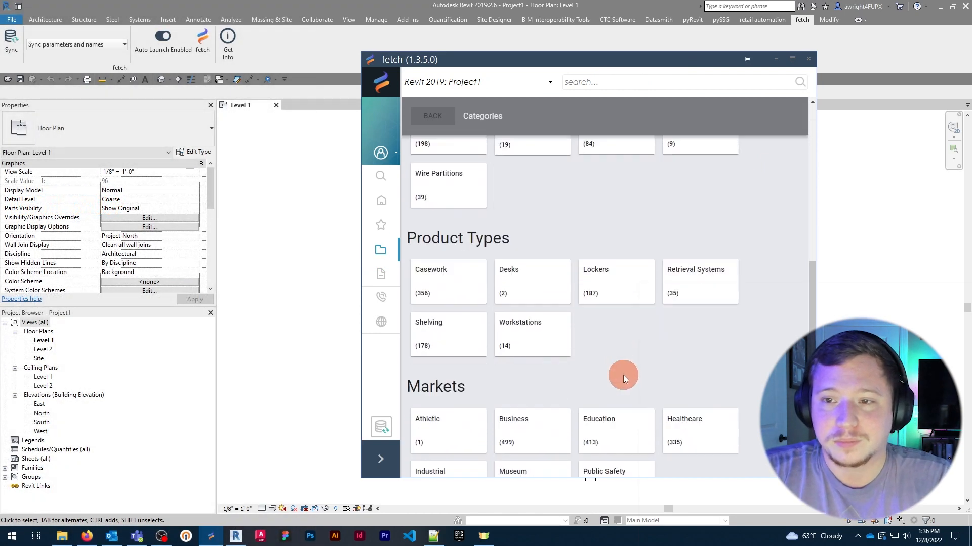
scroll(down, 3)
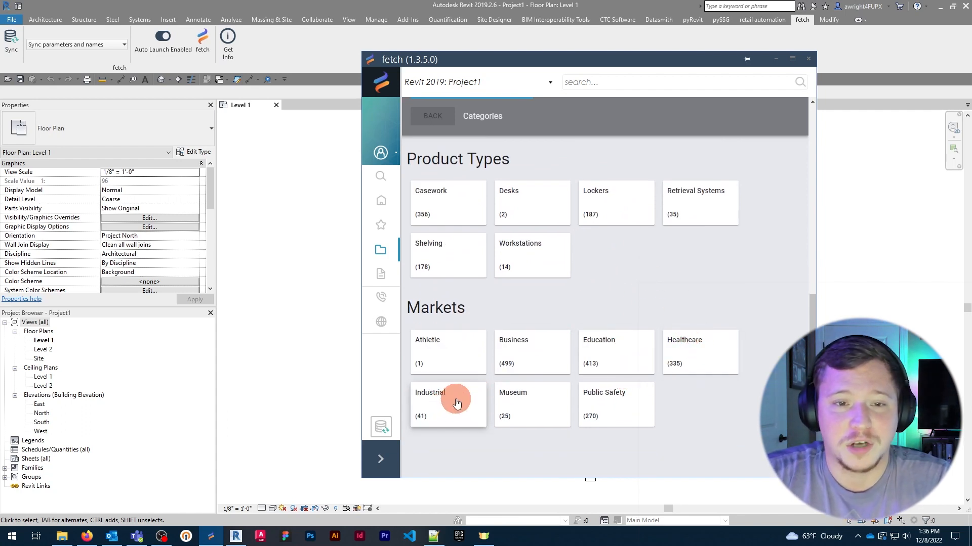
click(448, 403)
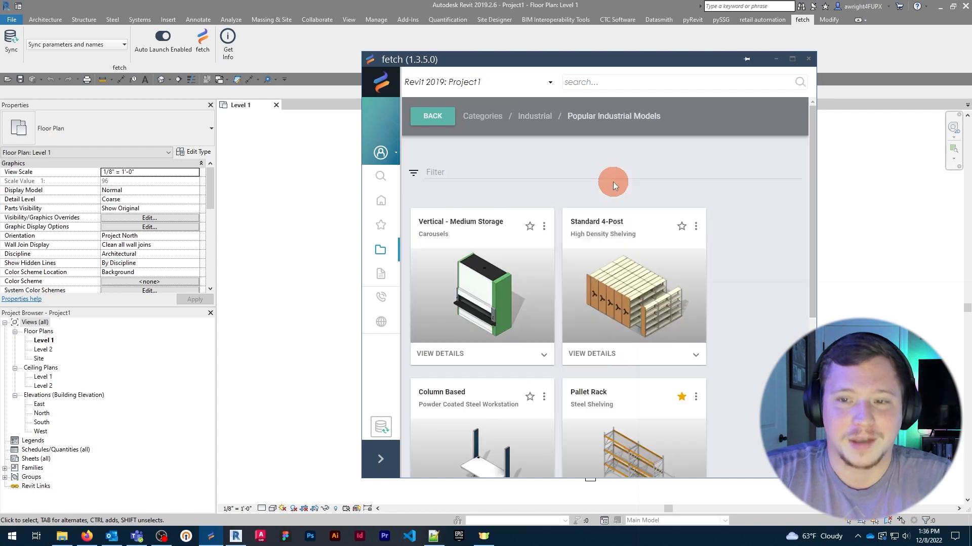
scroll(down, 3)
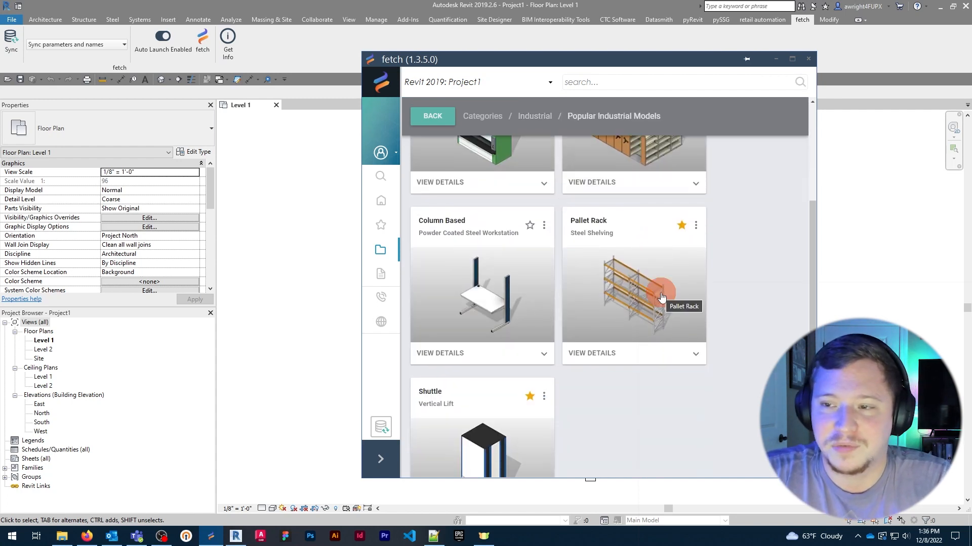
mouse_move(713, 377)
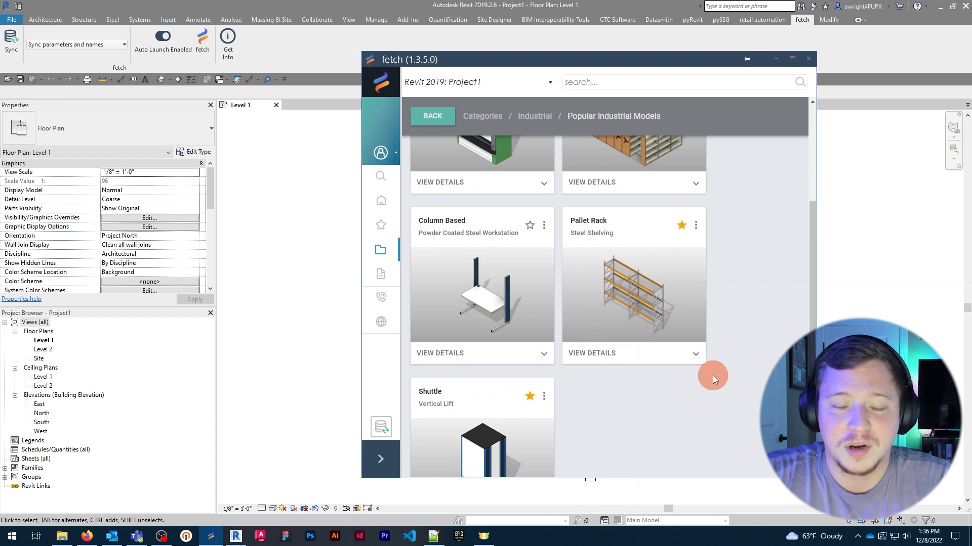
mouse_move(749, 285)
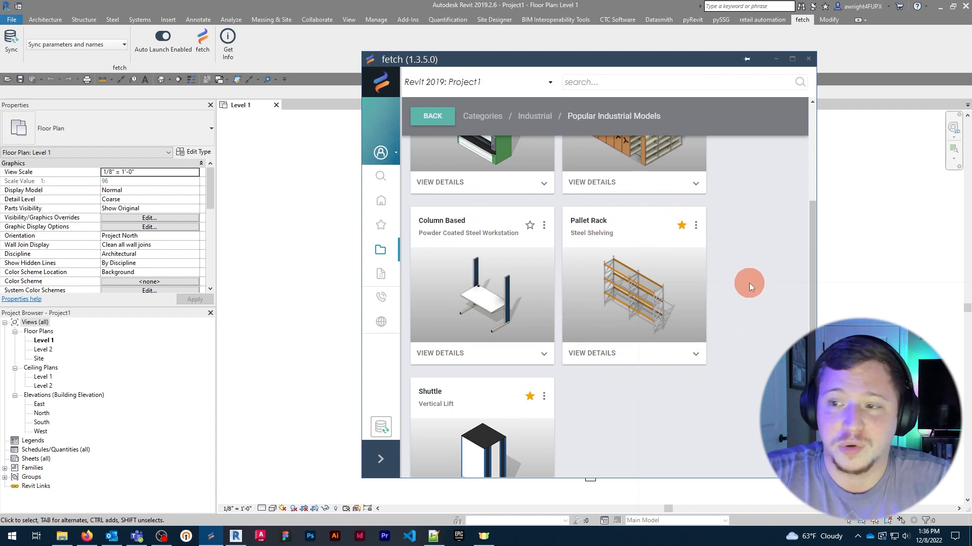
mouse_move(668, 353)
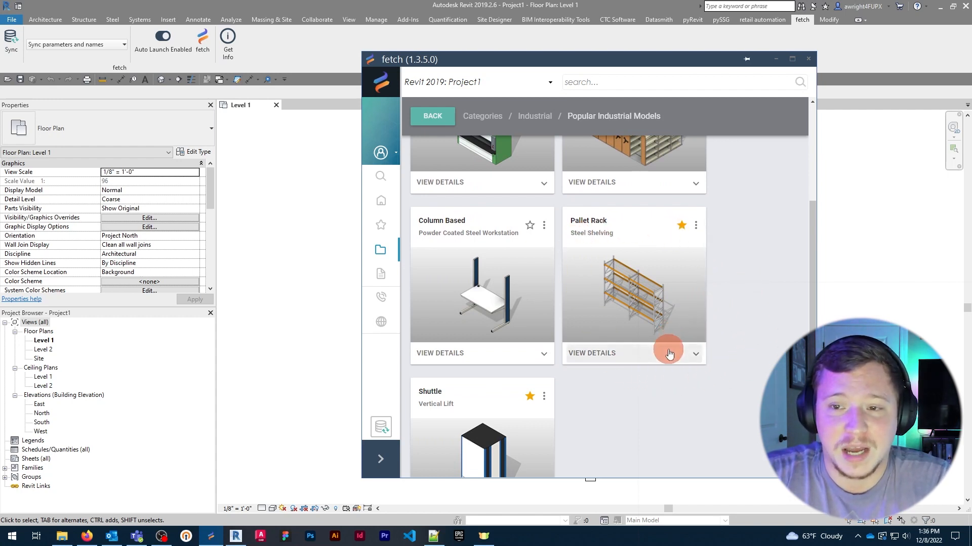
Step: Expand the Pallet Rack card's details (SSG_Shelving_Pallet_Rack_CRS.rfa, 976 KB) and review its options menu
click(632, 353)
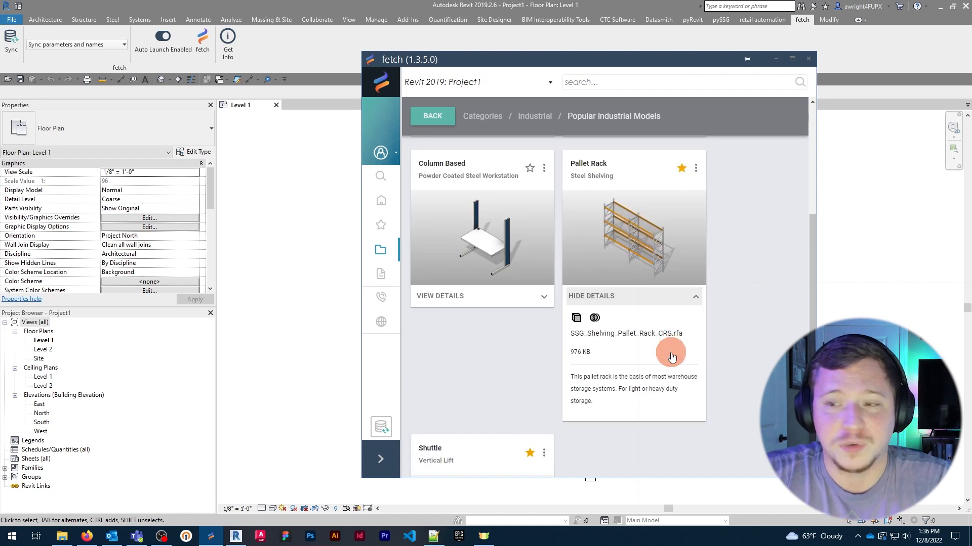
mouse_move(729, 332)
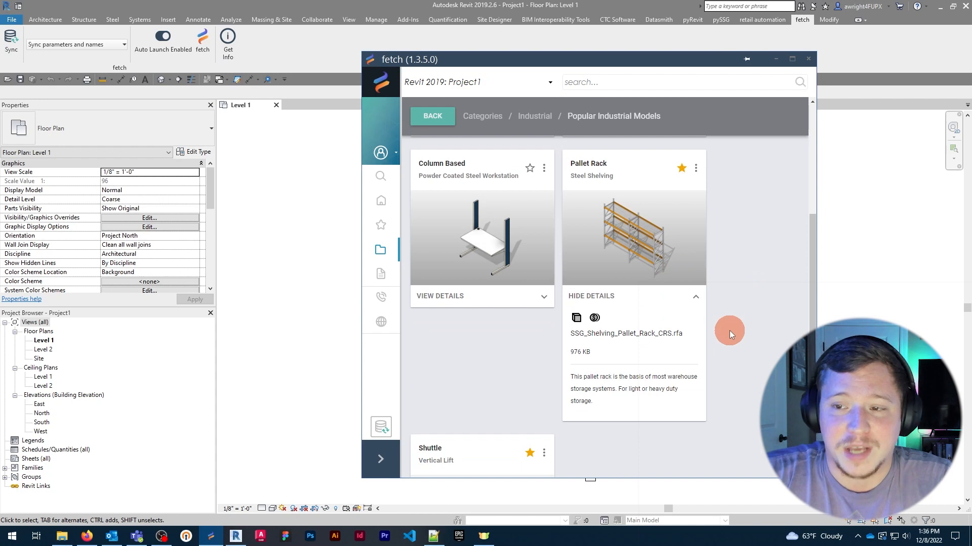
mouse_move(685, 162)
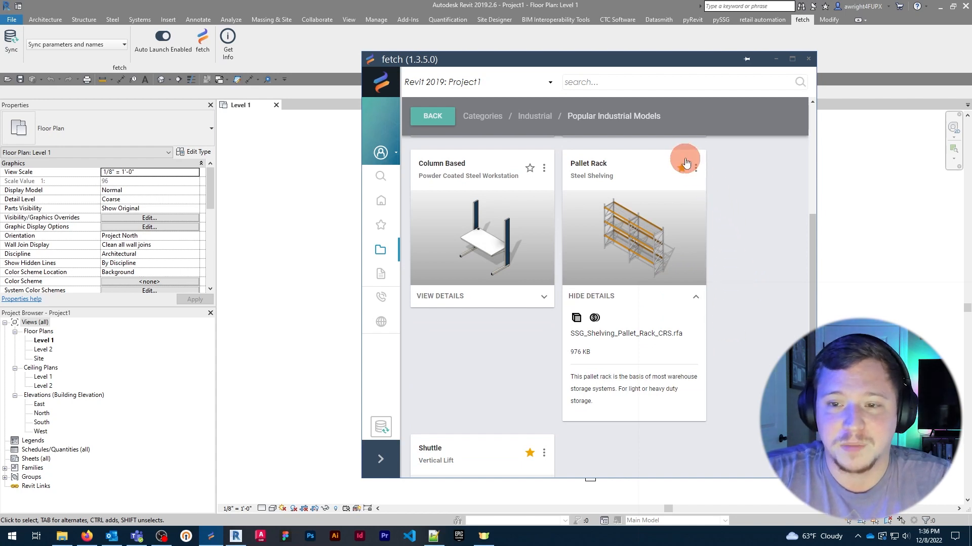
click(694, 166)
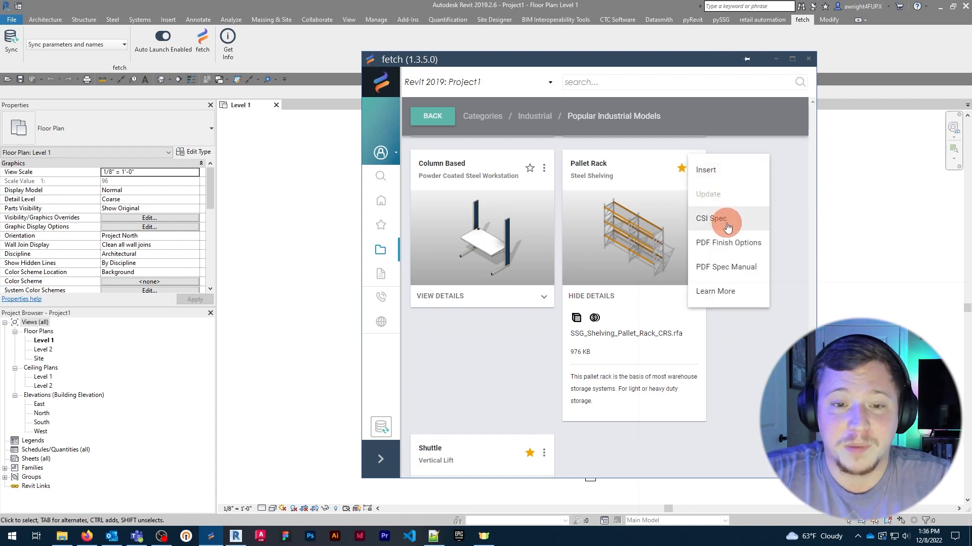
mouse_move(756, 292)
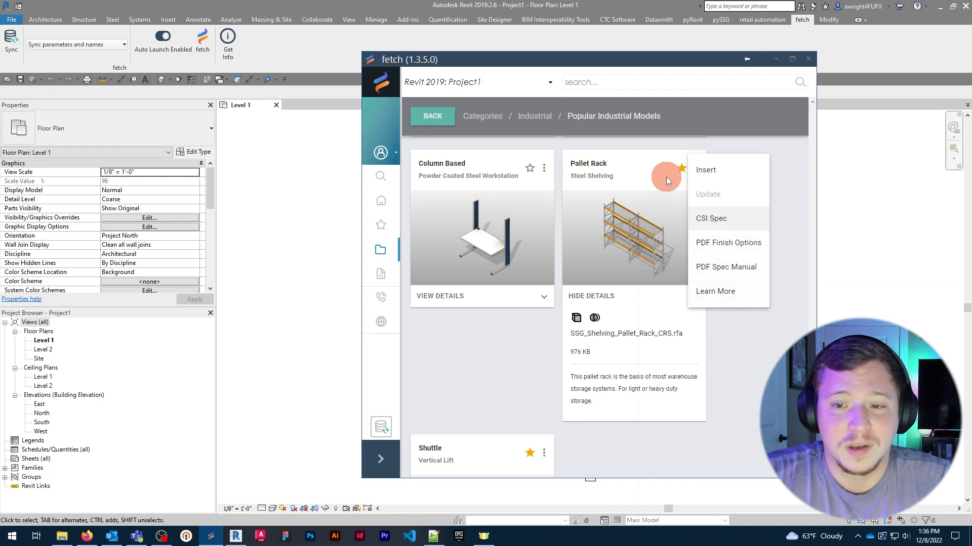
mouse_move(711, 150)
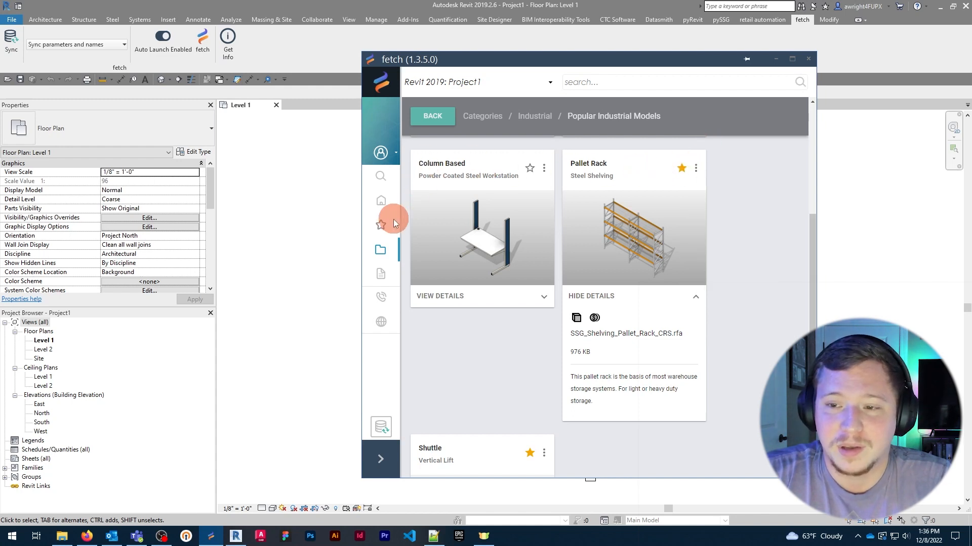
click(381, 224)
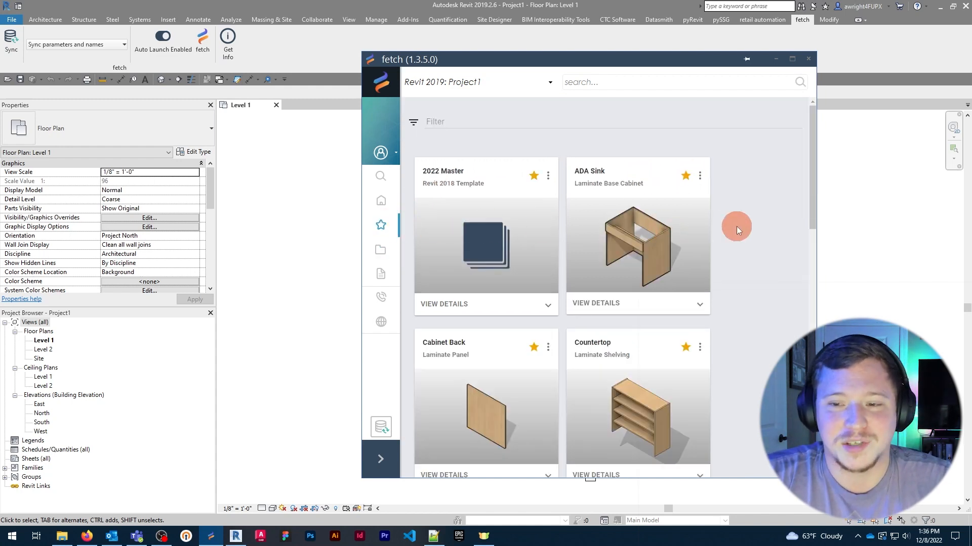
mouse_move(749, 227)
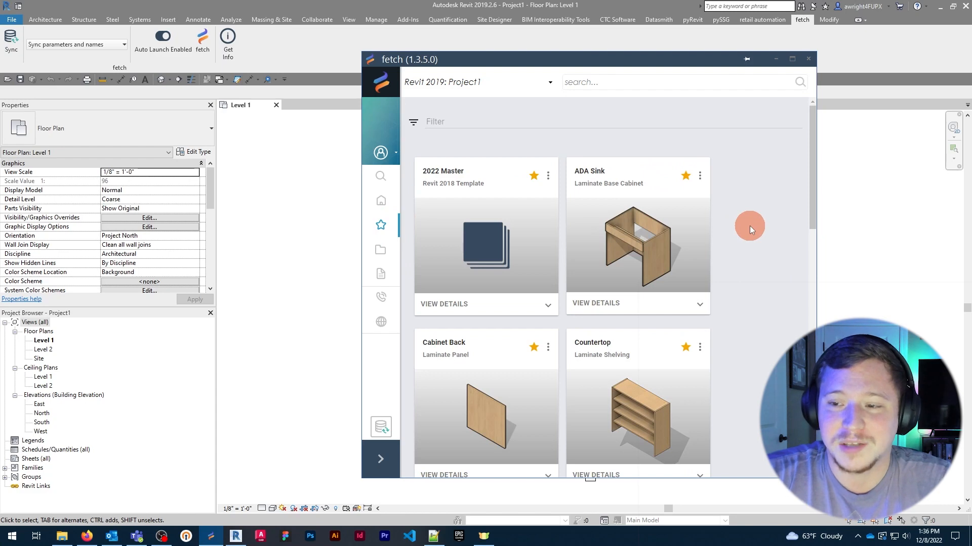
scroll(down, 3)
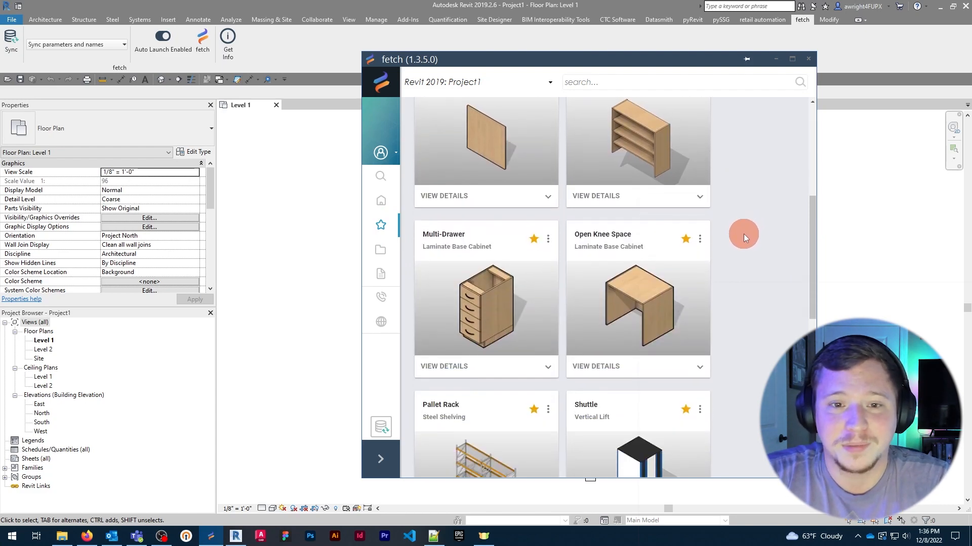
scroll(down, 3)
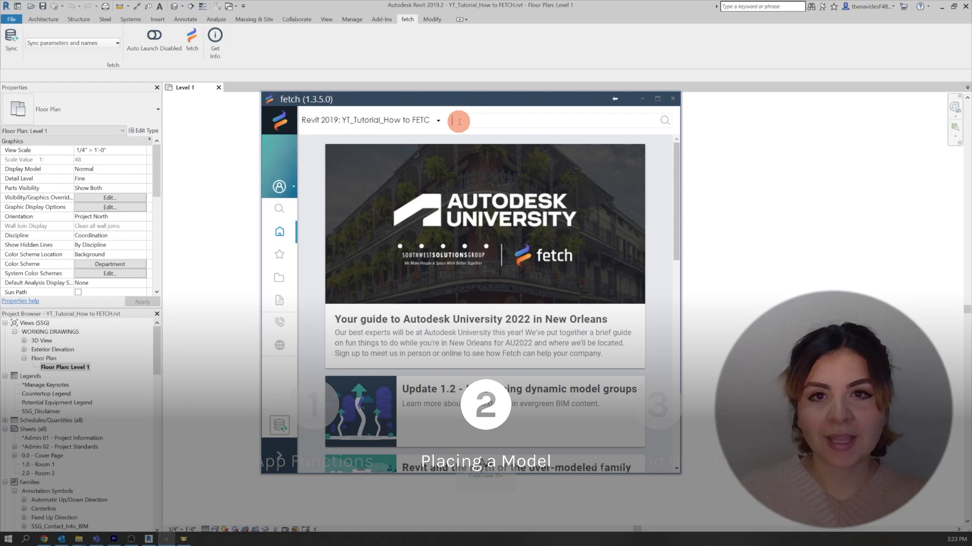
Step: Search Fetch for 'Pallet Rack' and load the steel shelving family into the project
text(Pallet)
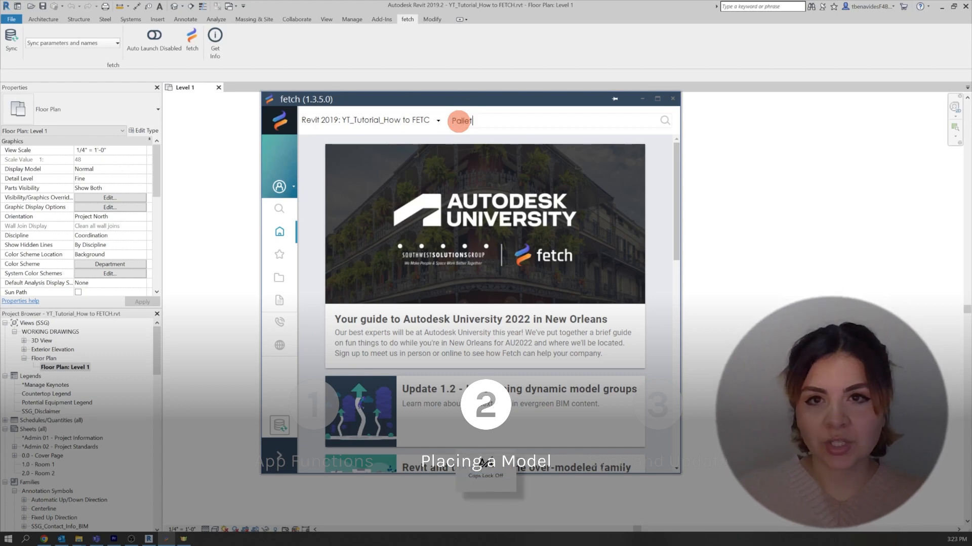
text(Rack)
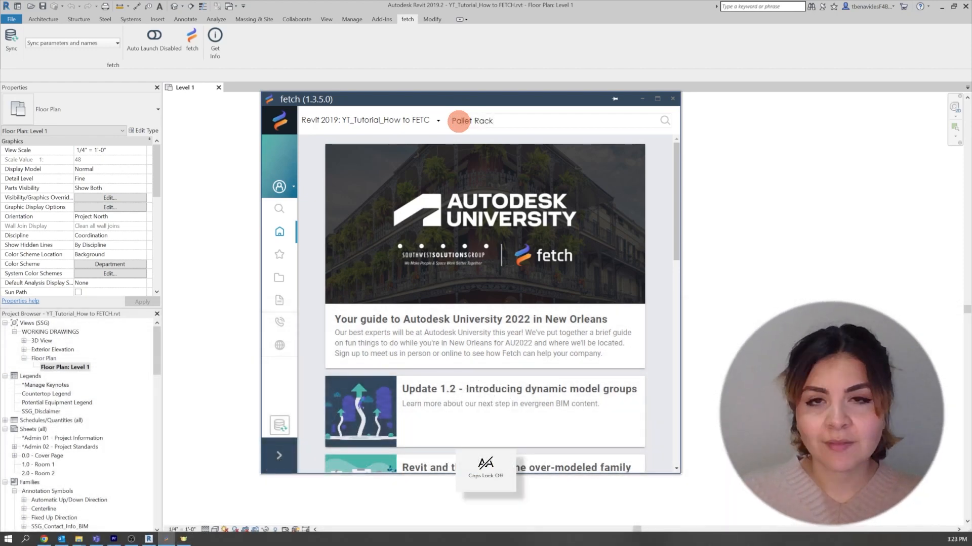
click(664, 120)
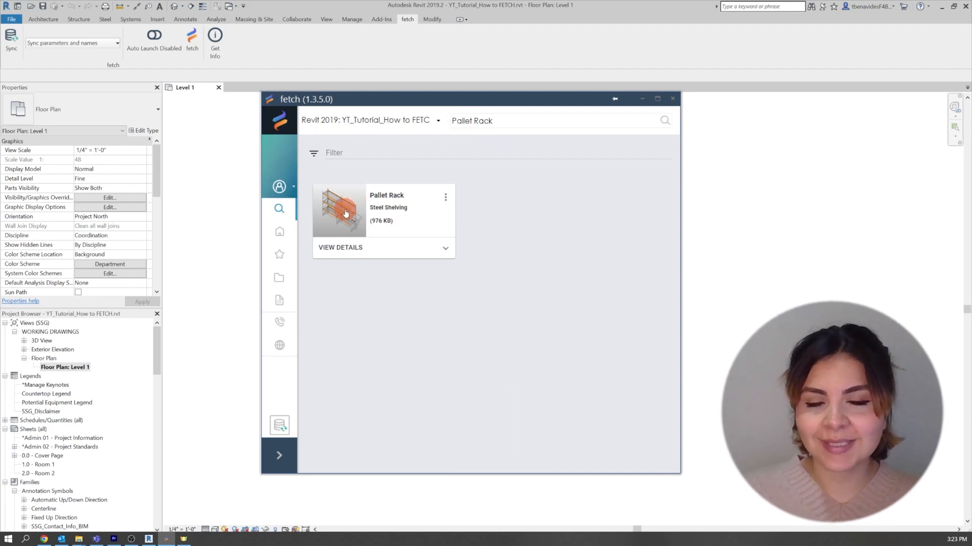
click(339, 209)
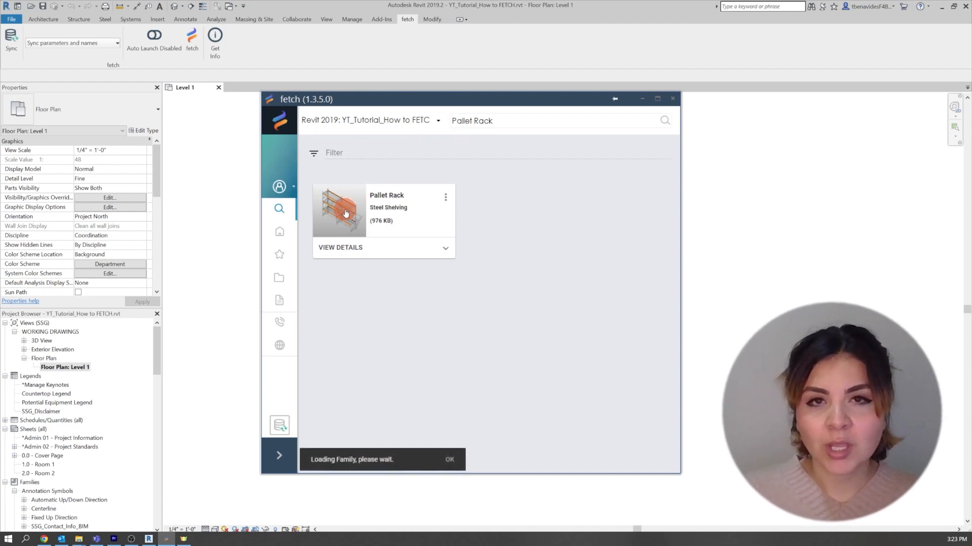
mouse_move(359, 472)
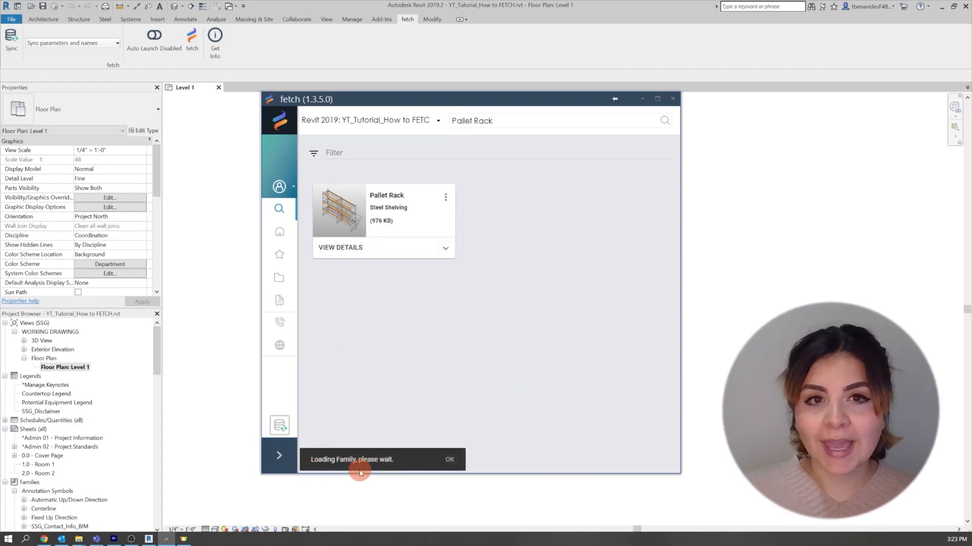
mouse_move(558, 338)
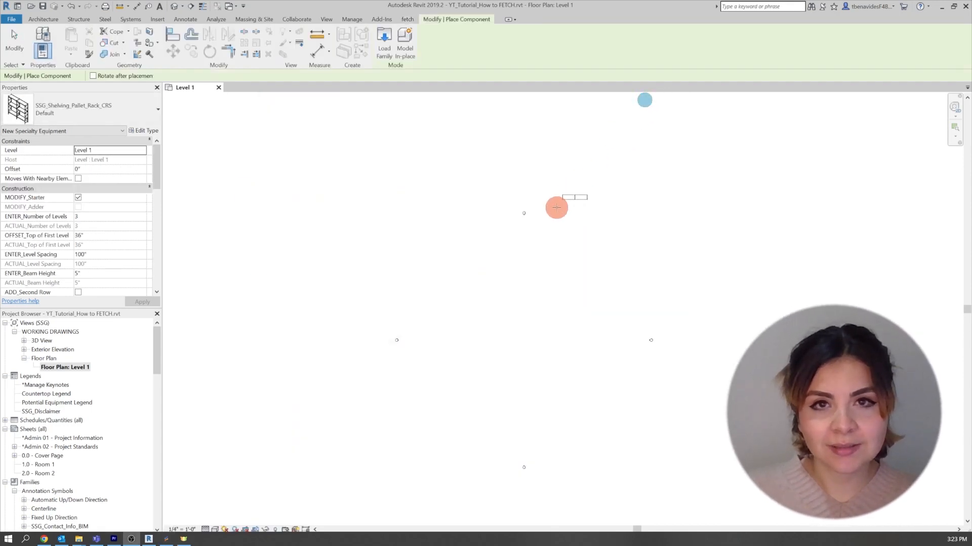
mouse_move(523, 316)
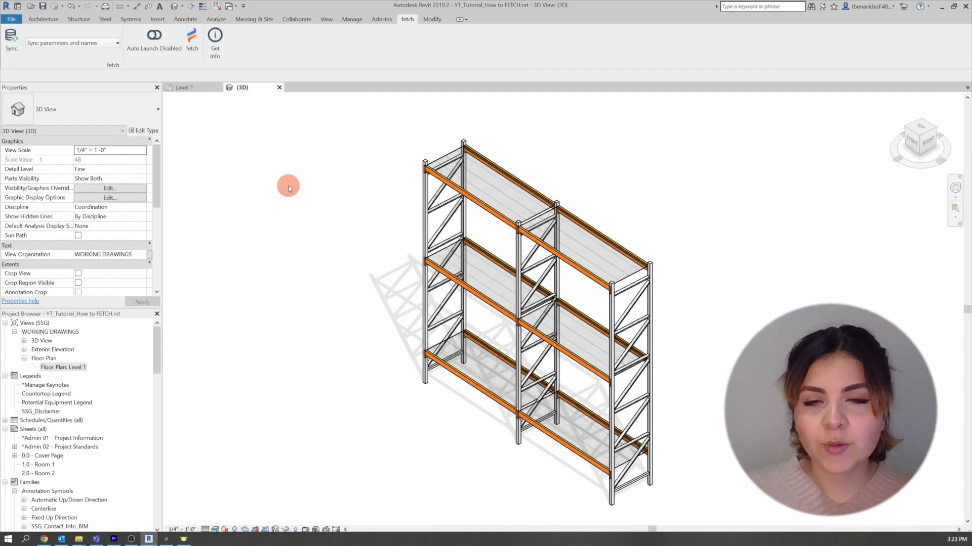
Step: Select the placed pallet rack and set ENTER_Number of Levels to 4, ready to add a second row
click(426, 166)
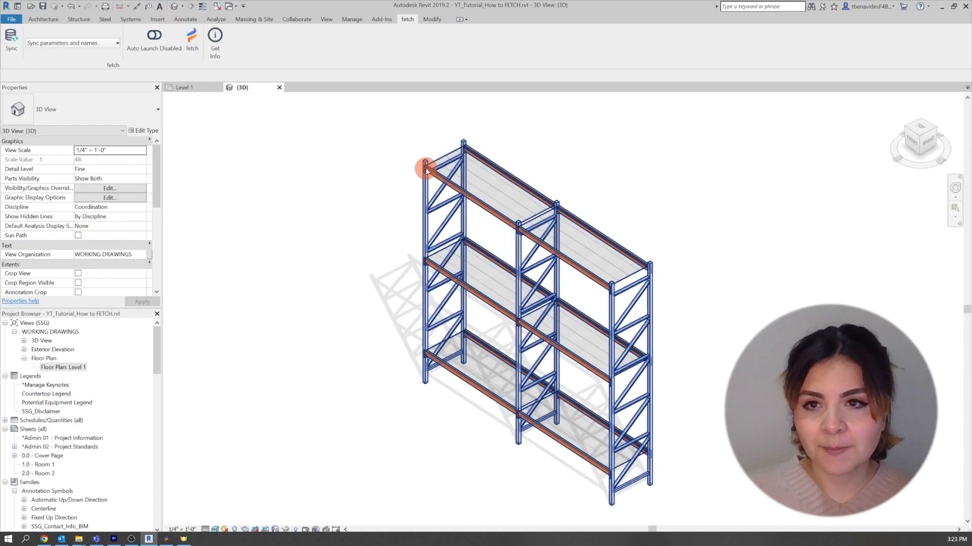
click(426, 167)
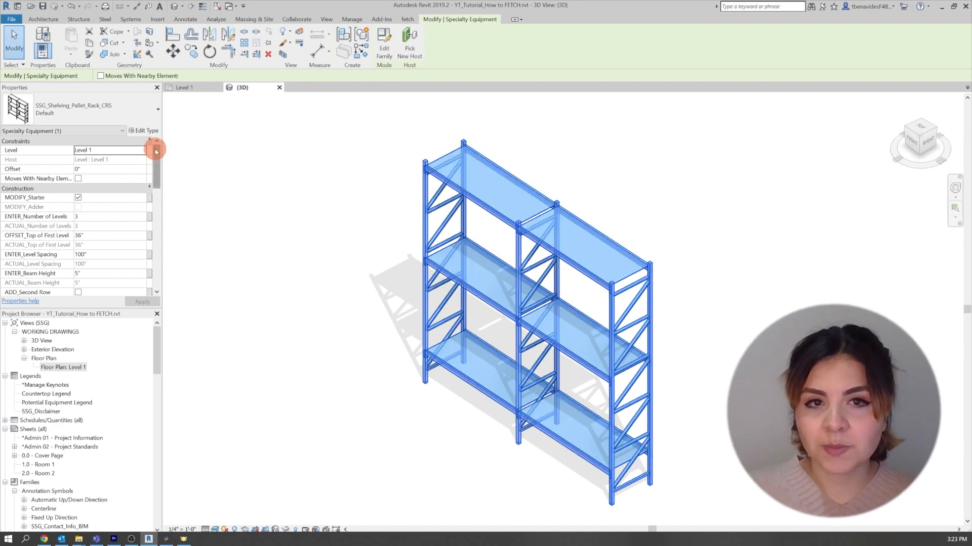
scroll(down, 3)
text(4)
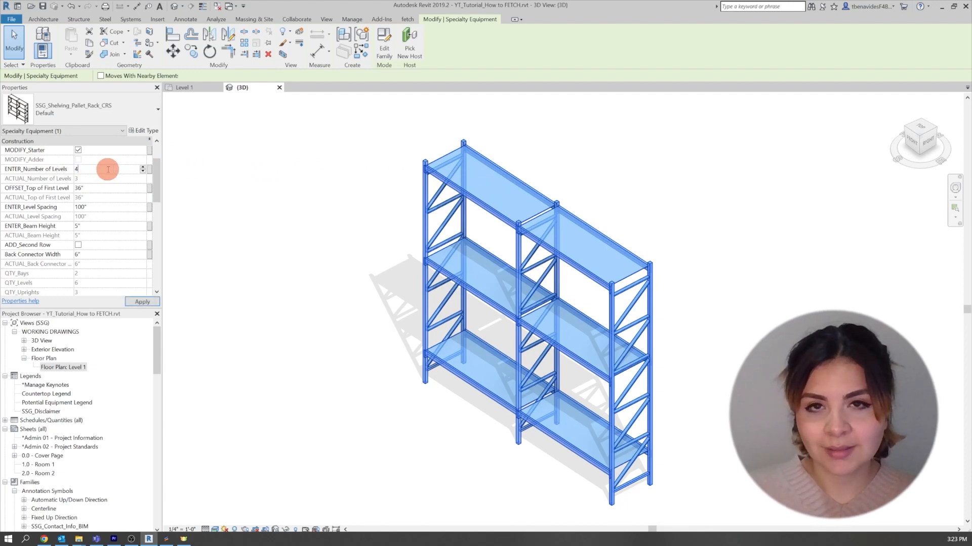
click(141, 301)
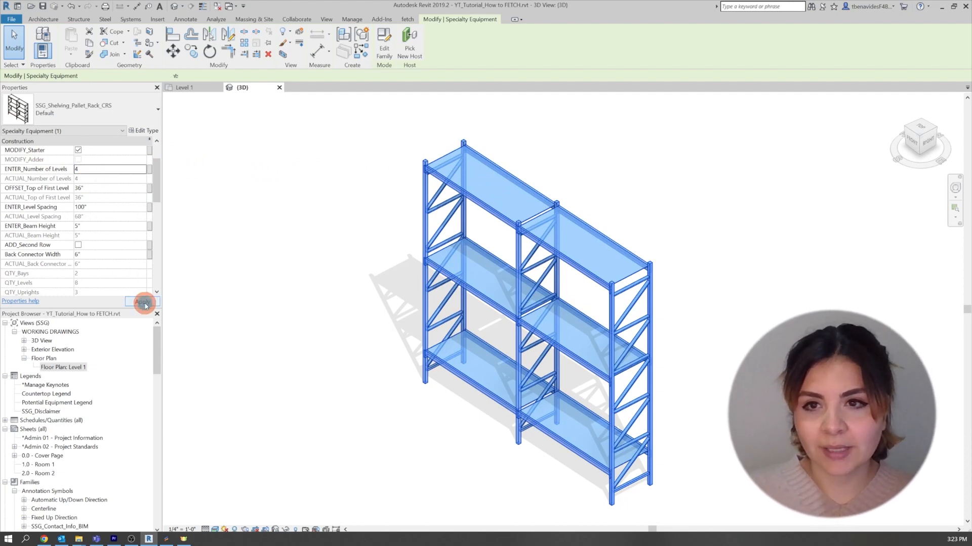
click(142, 302)
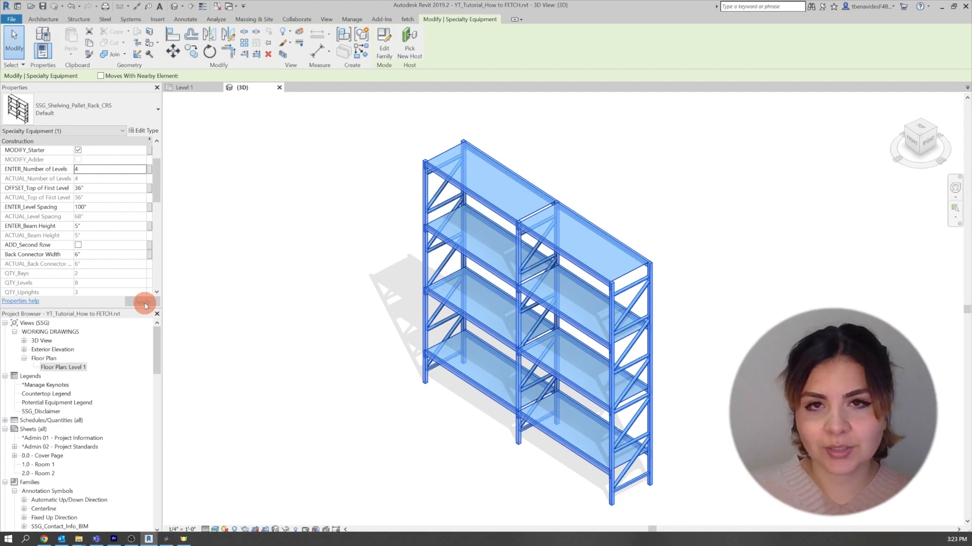
scroll(down, 3)
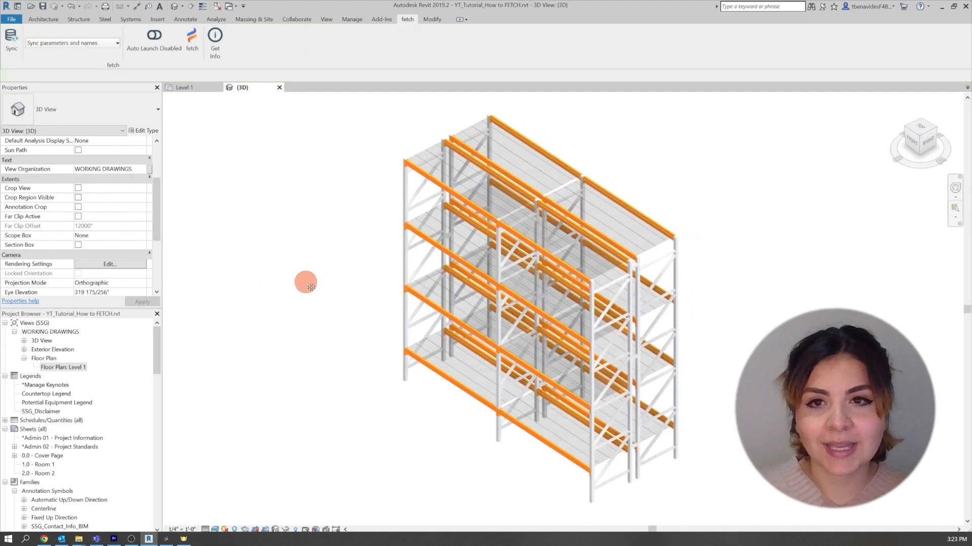
click(529, 279)
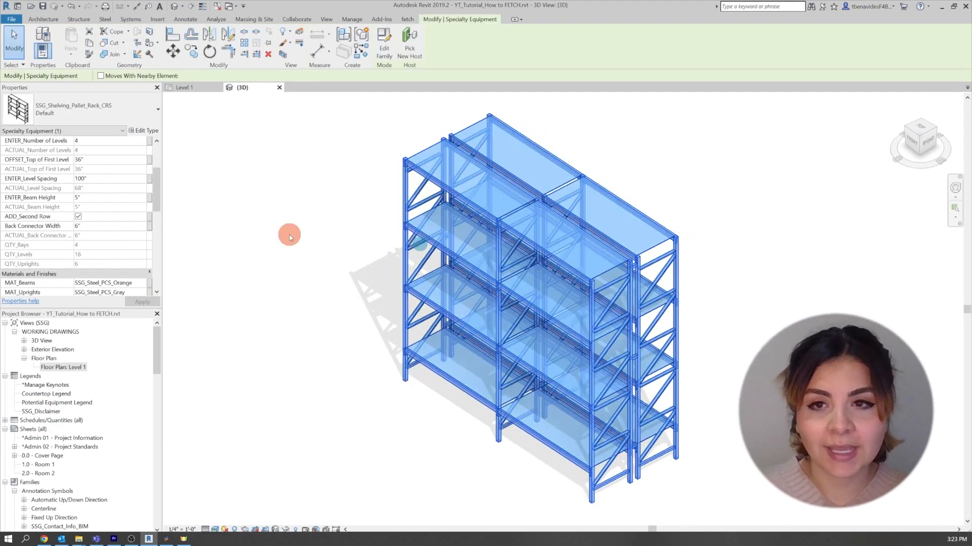
scroll(down, 3)
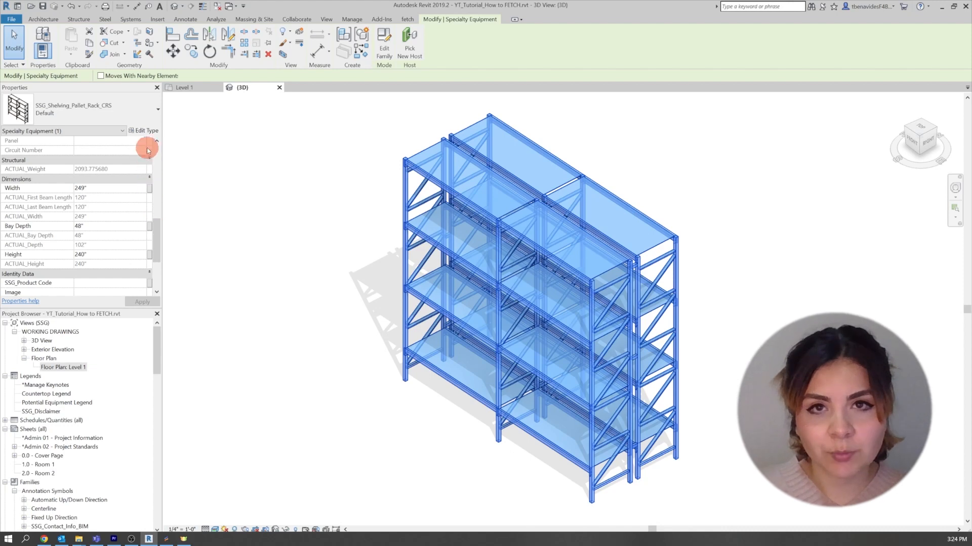
click(146, 130)
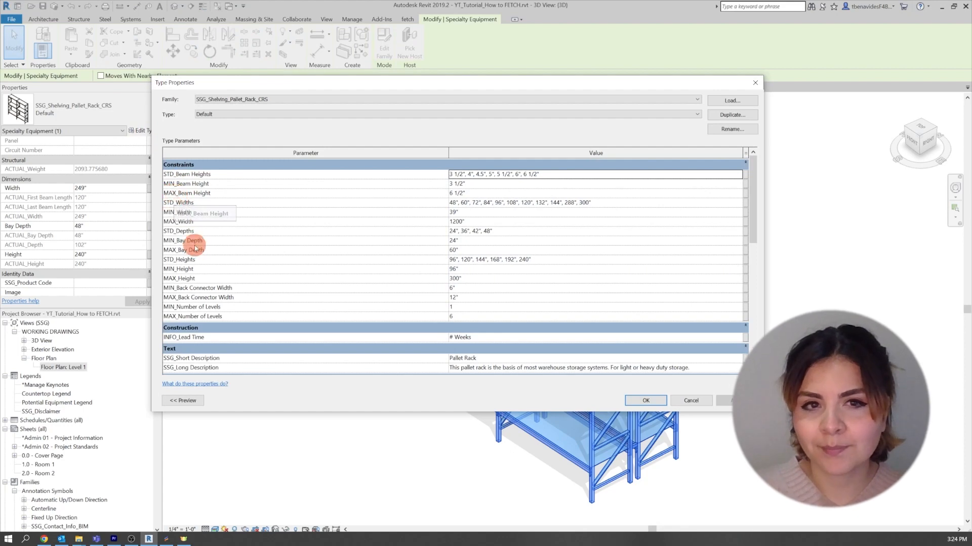
mouse_move(690, 401)
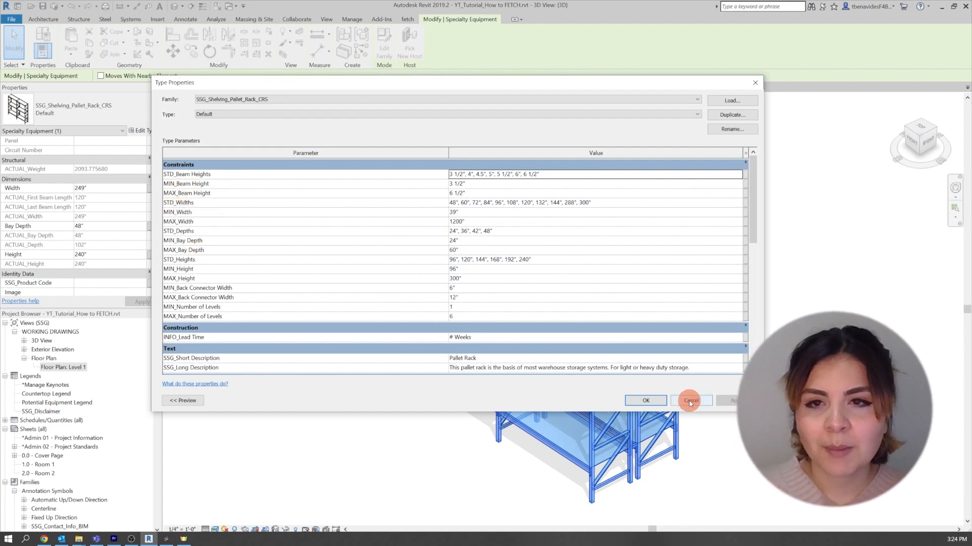
click(689, 401)
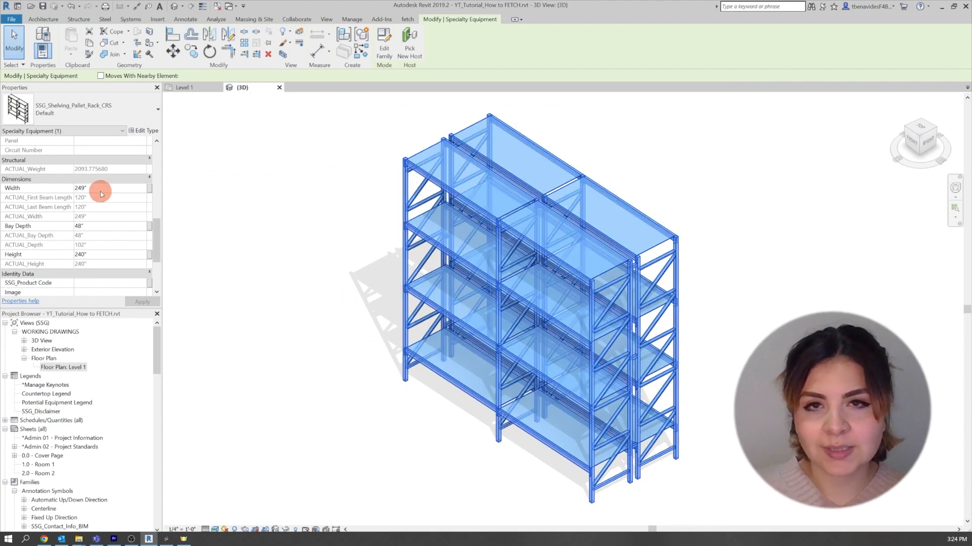
Step: Set the rack's Width to 300" in Properties and apply it
text(300")
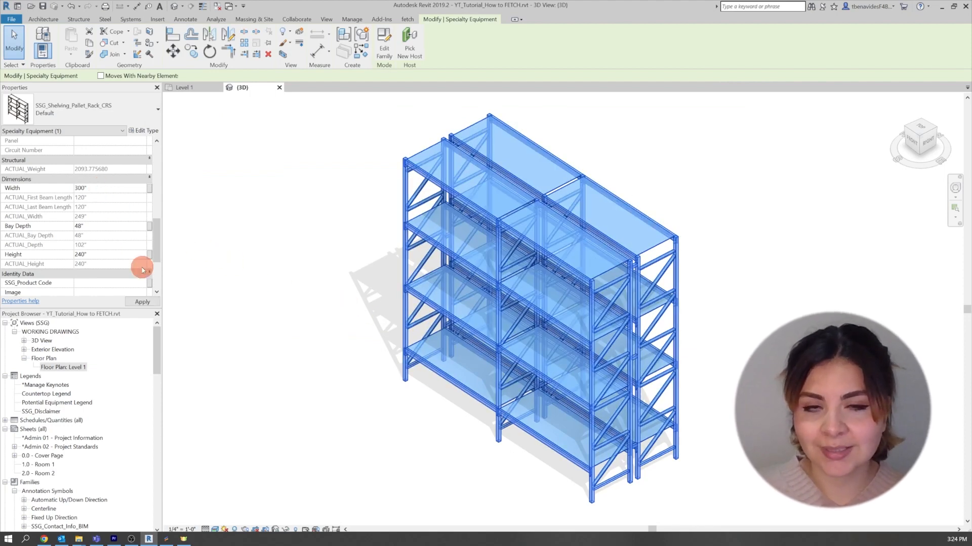
click(142, 302)
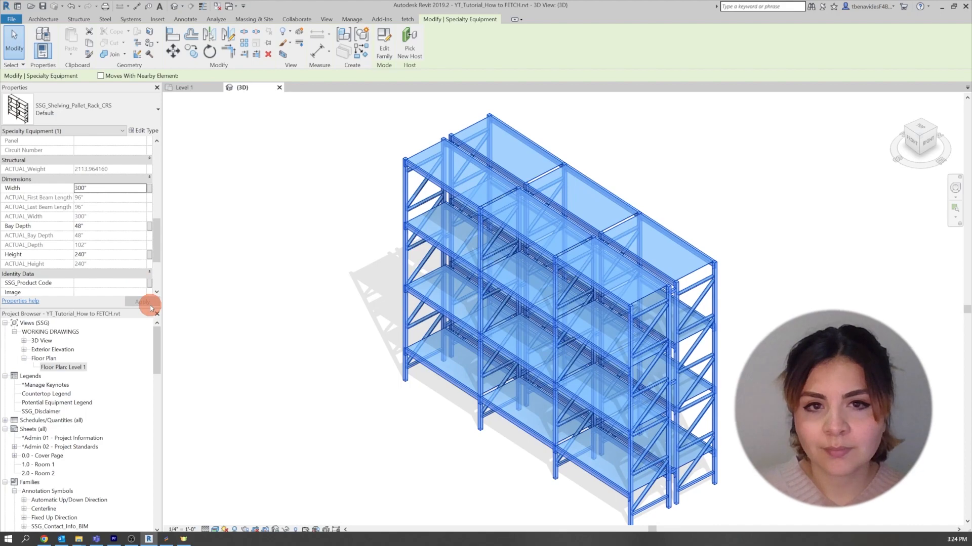
scroll(up, 3)
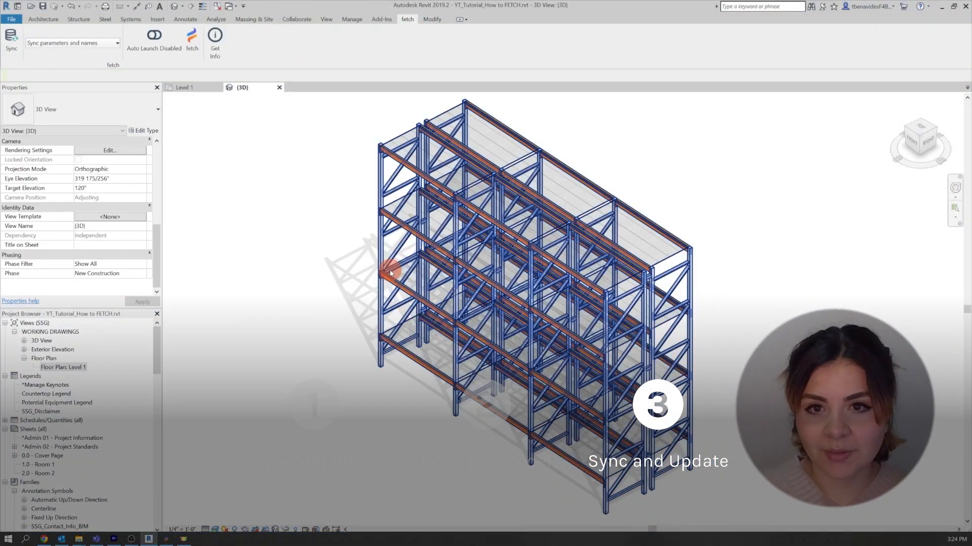
Step: Select the 300-inch rack and reopen the Fetch window from the fetch ribbon to sync it
click(391, 272)
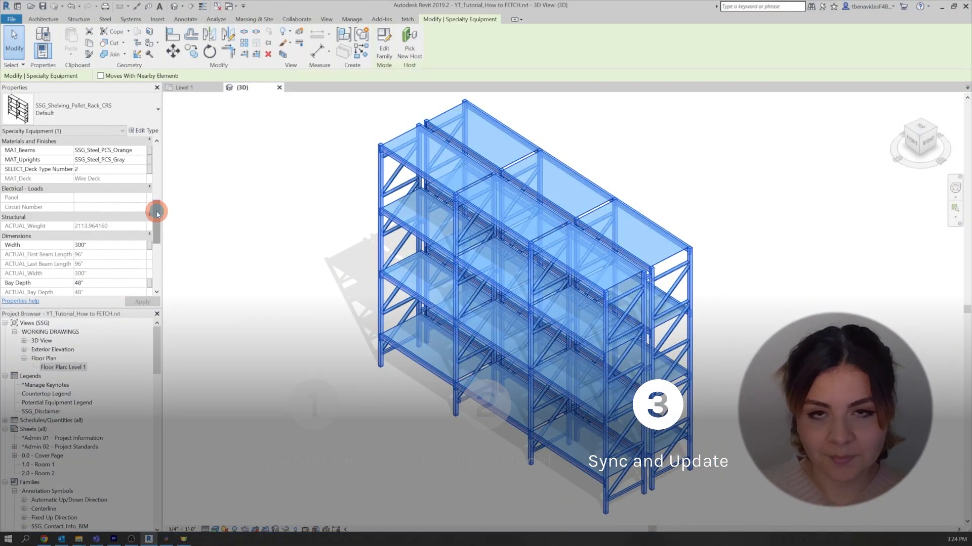
scroll(down, 3)
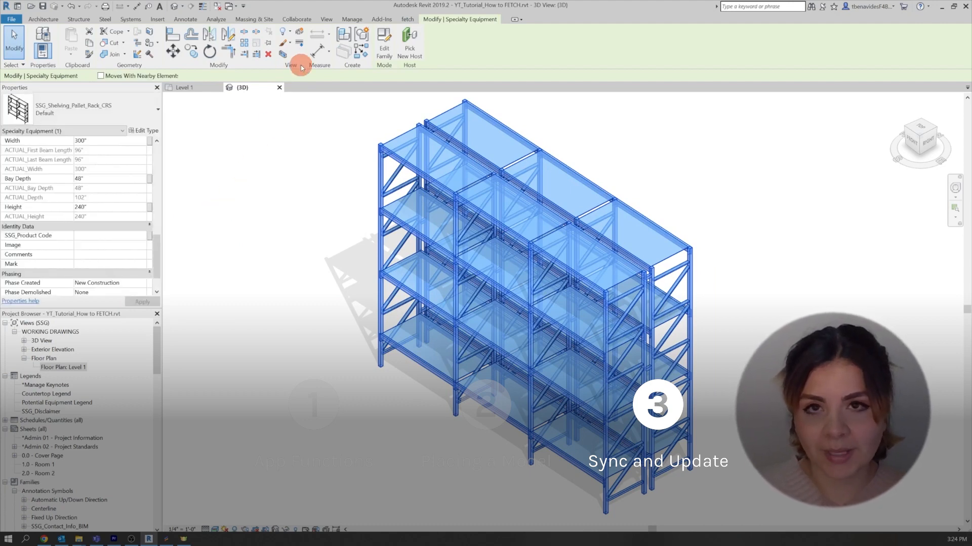
click(406, 19)
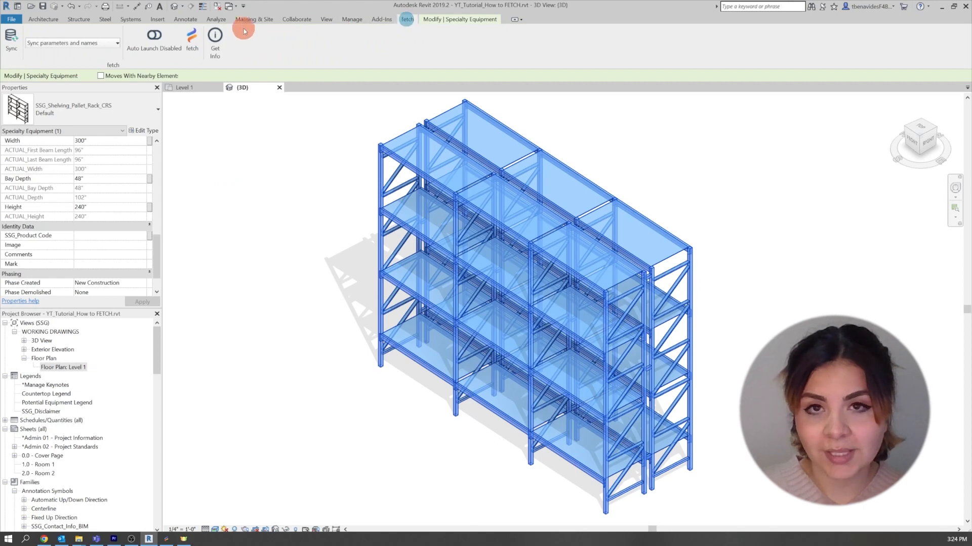
click(191, 37)
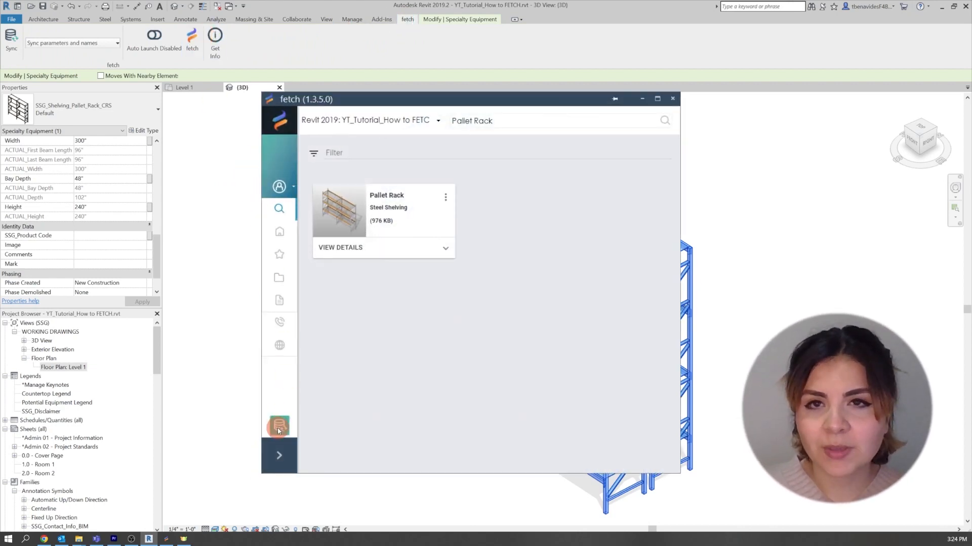
mouse_move(347, 387)
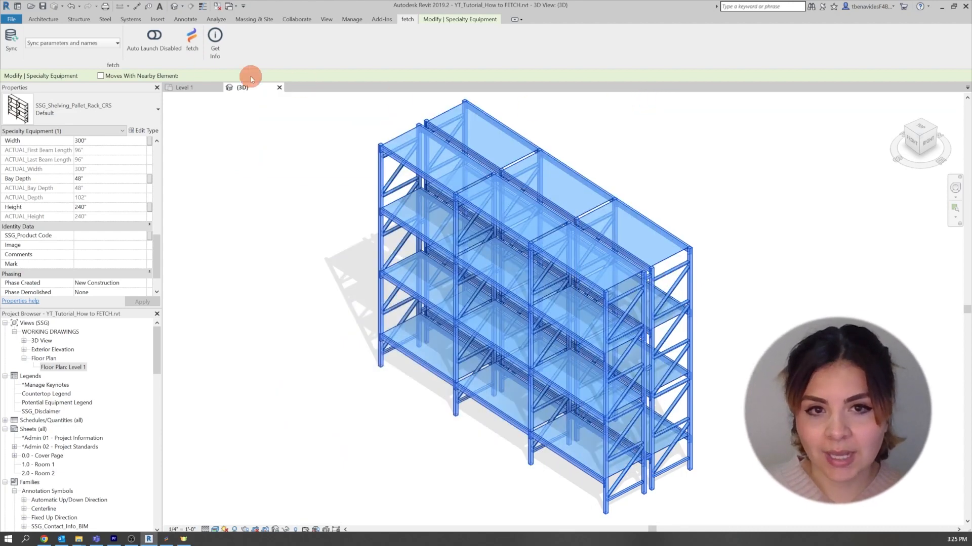
mouse_move(11, 36)
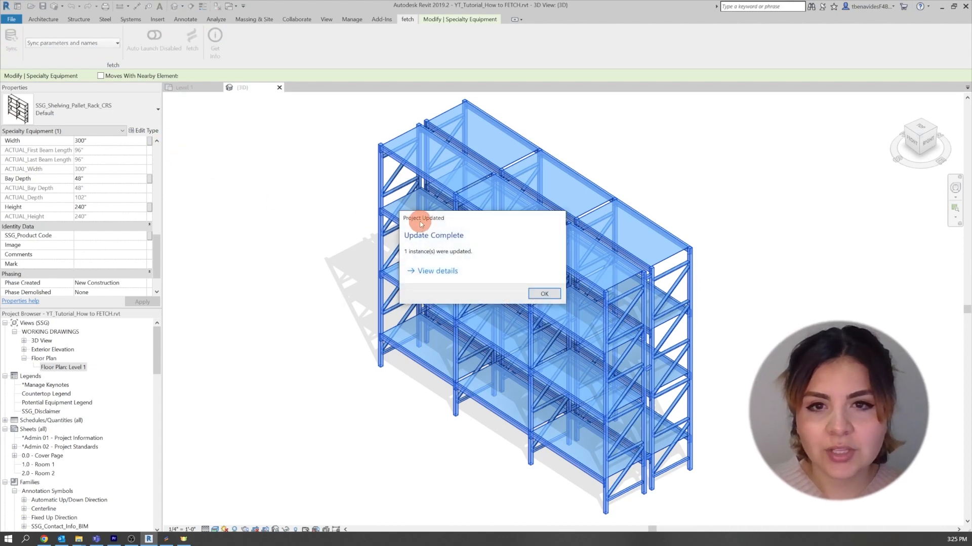
Step: Review the sync's Summary of Changes showing product code PR-24048-4L-S96-F96, then close it
click(437, 271)
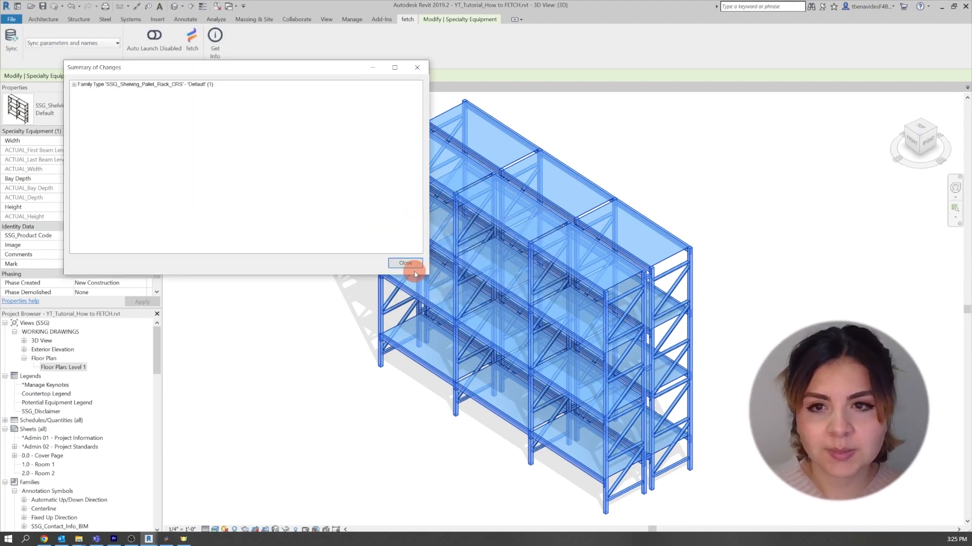
mouse_move(74, 87)
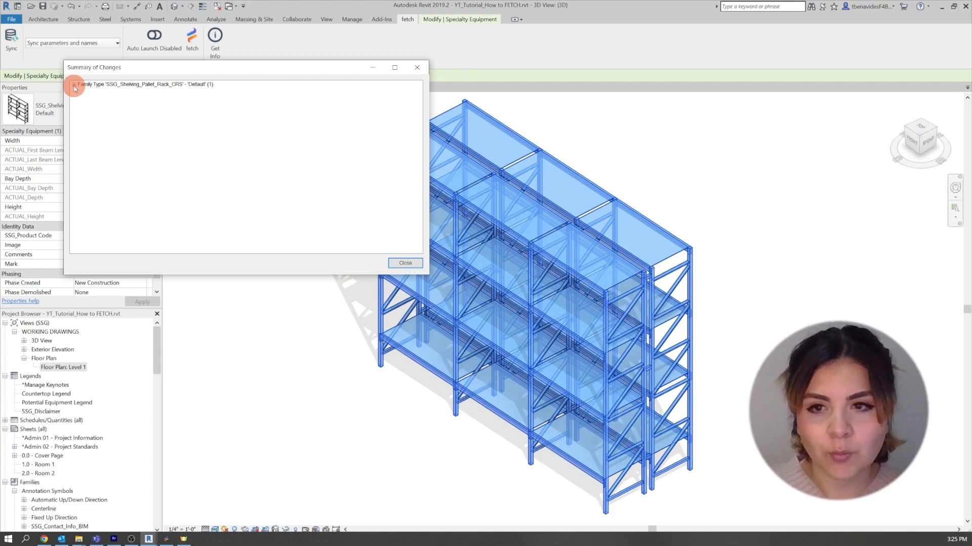
click(74, 84)
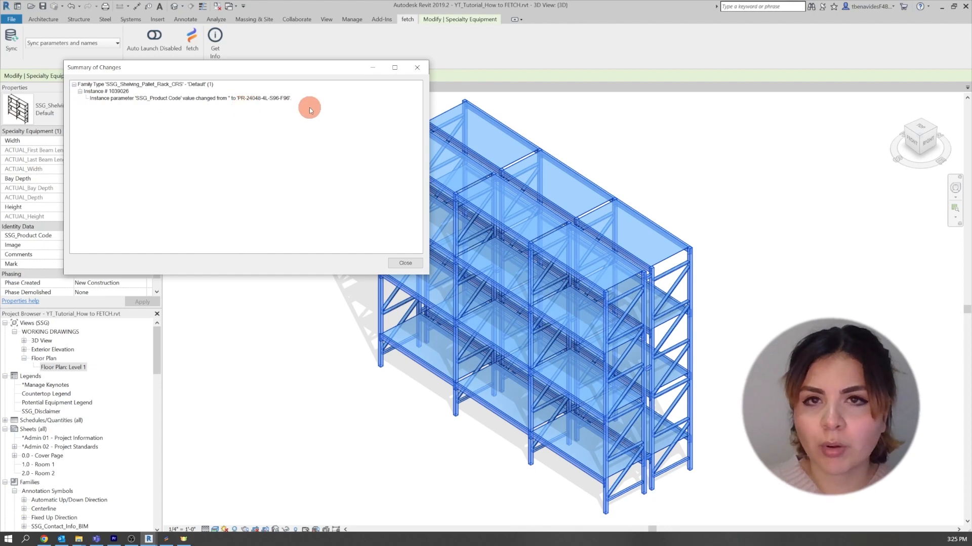
mouse_move(311, 117)
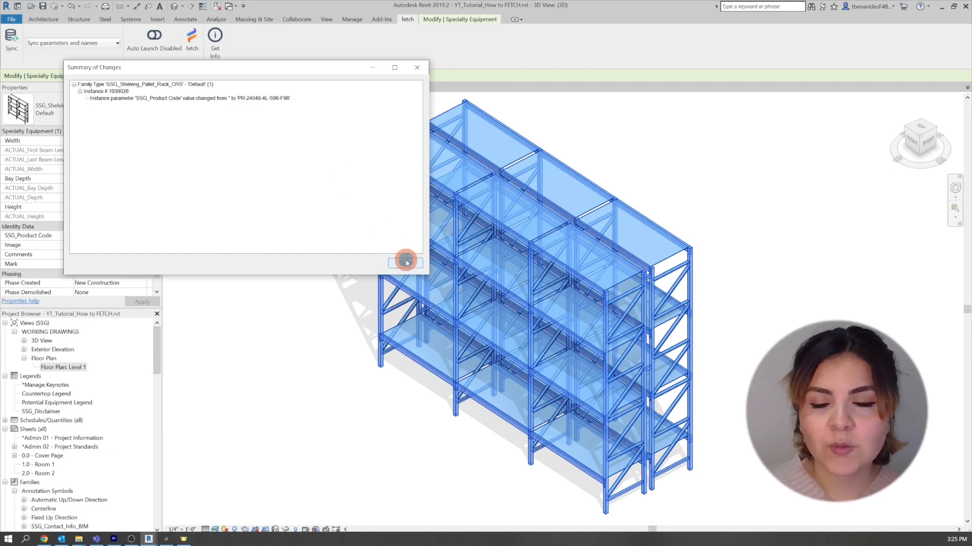
click(405, 264)
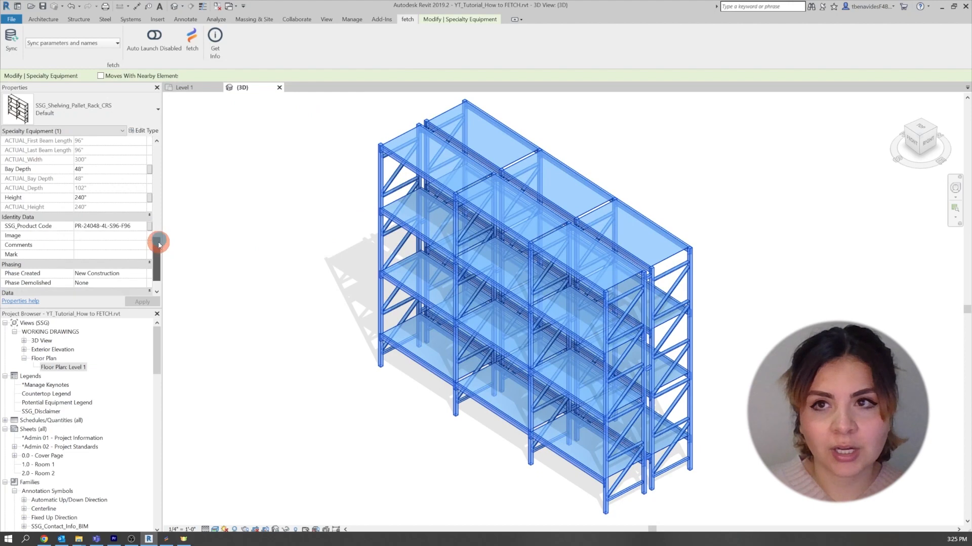
scroll(down, 3)
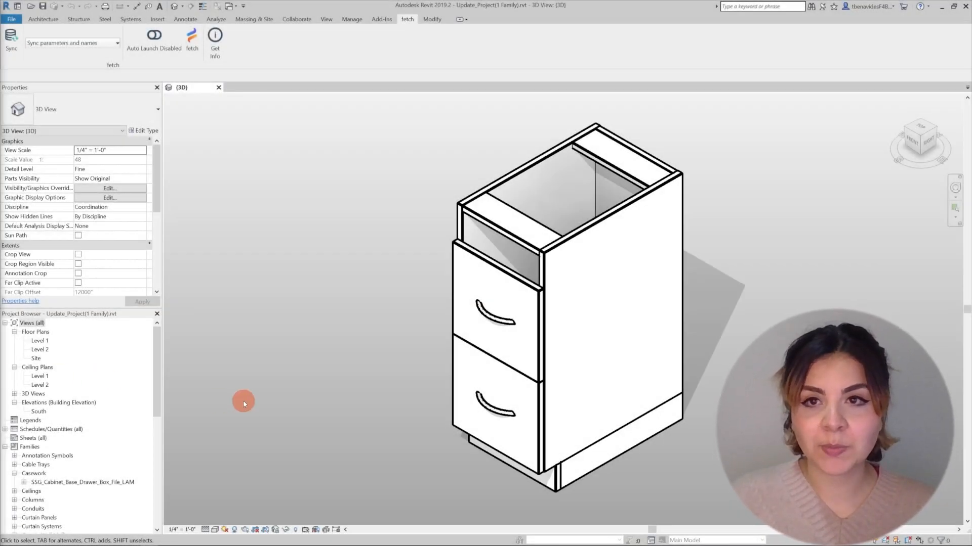
mouse_move(241, 262)
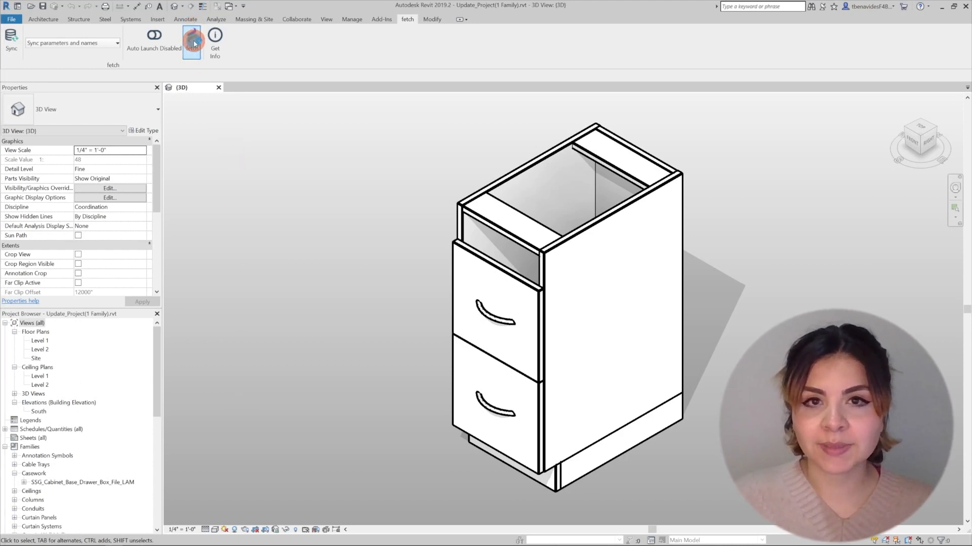
Step: Reopen the Fetch window over the Update_Project drawer cabinet file
click(191, 37)
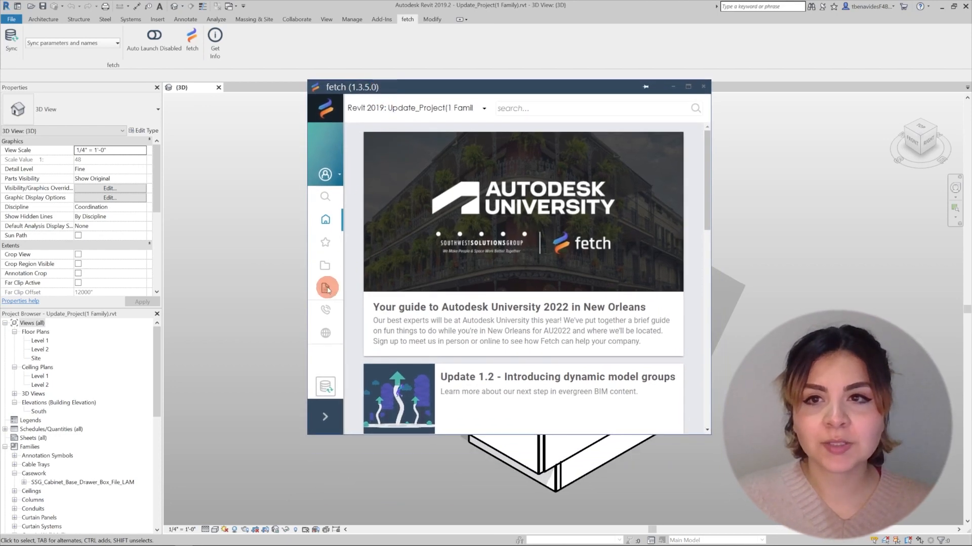
Step: List the project's families, check the Box Box File update badge, and start Update All Families
click(325, 286)
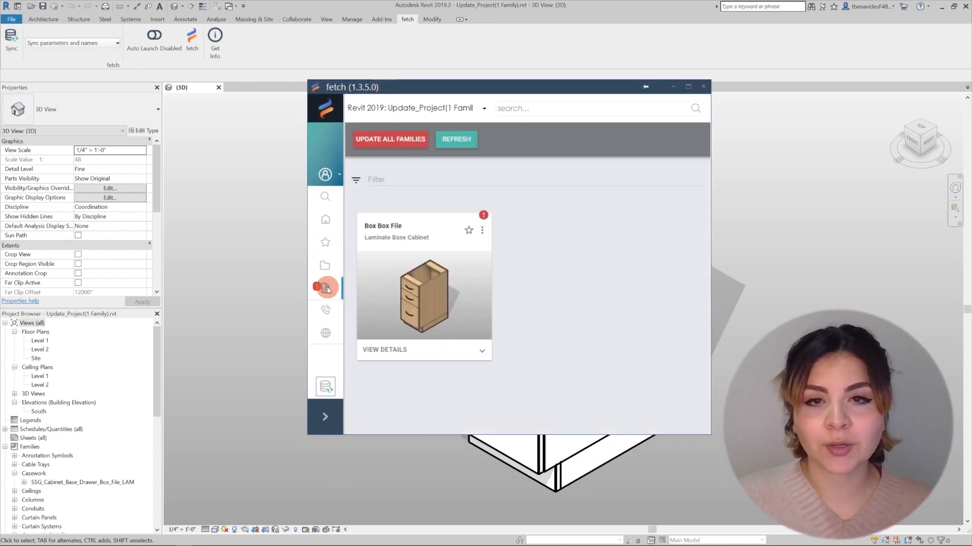
mouse_move(534, 211)
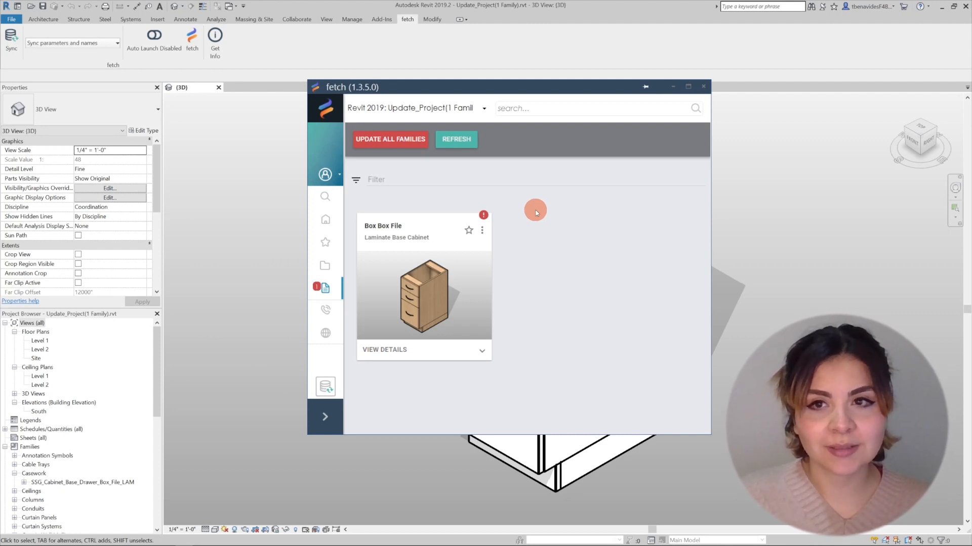
mouse_move(485, 216)
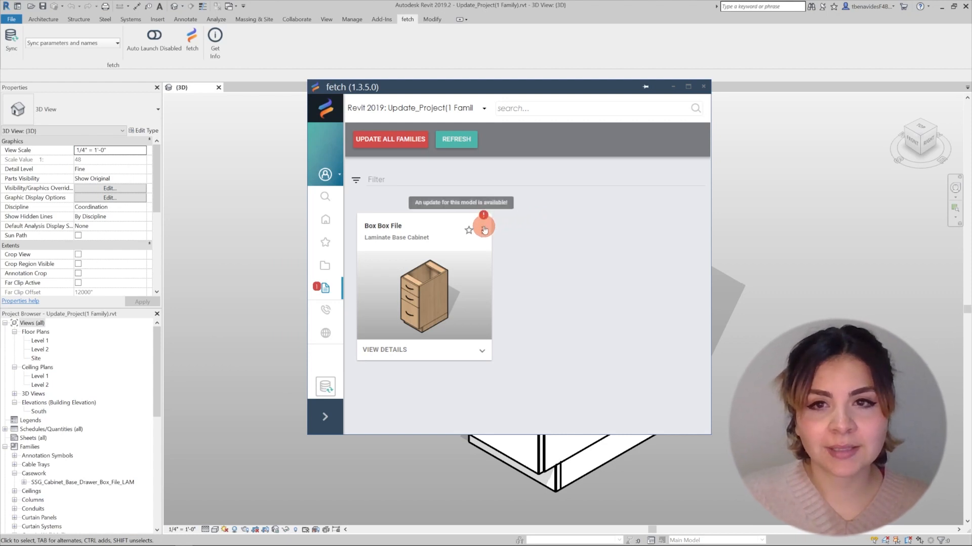
click(484, 226)
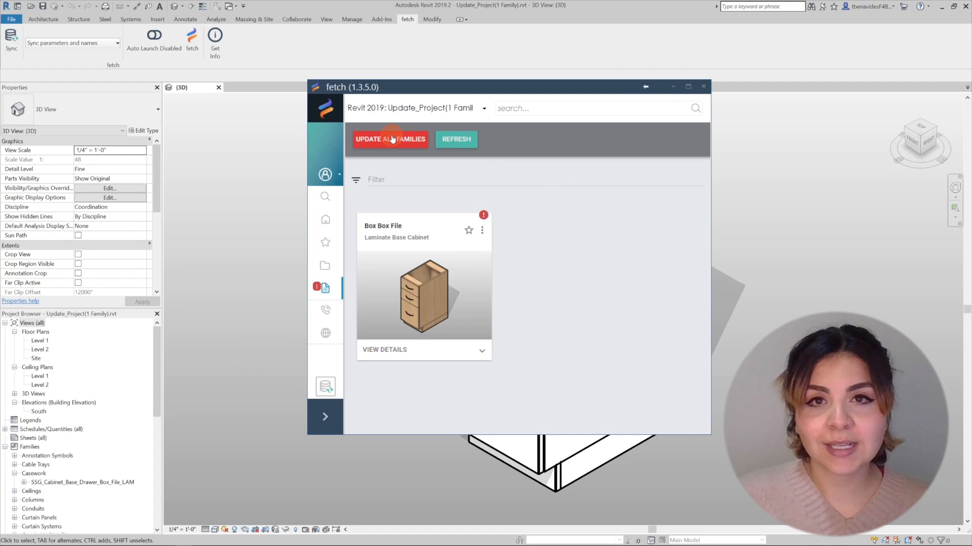
click(389, 139)
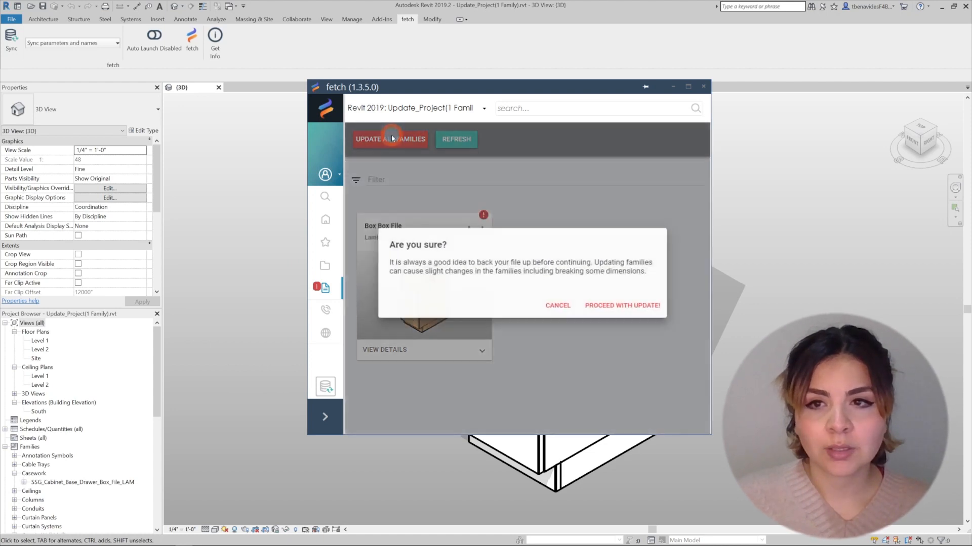